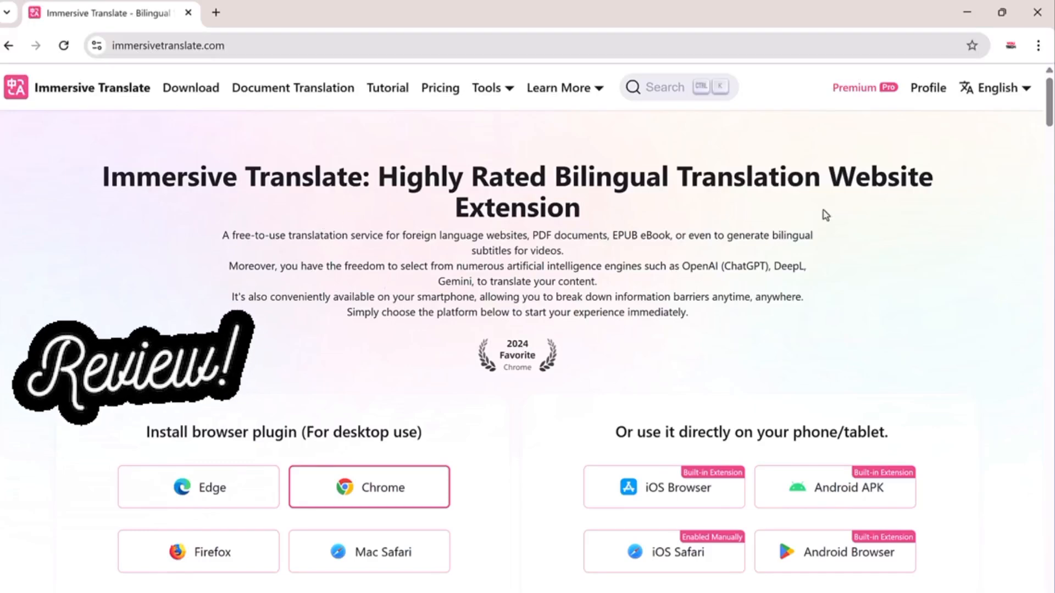
{"action": "mouse_move", "coordinate": [650, 337]}
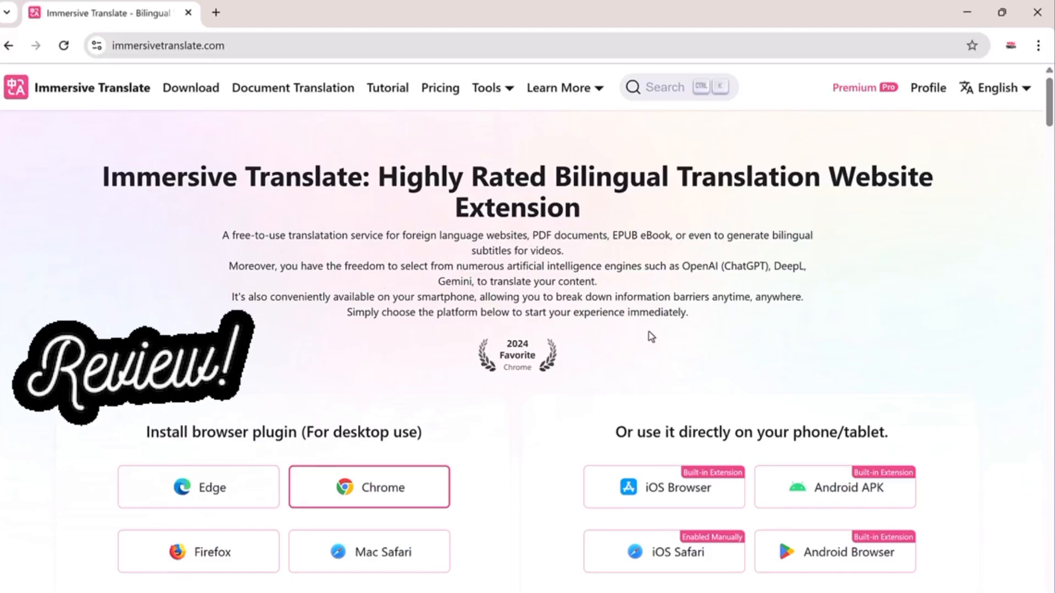
Scroll the Immersive Translate site and add the extension to Chrome from the Web Store
{"action": "scroll", "scroll_direction": "down", "scroll_amount": 3}
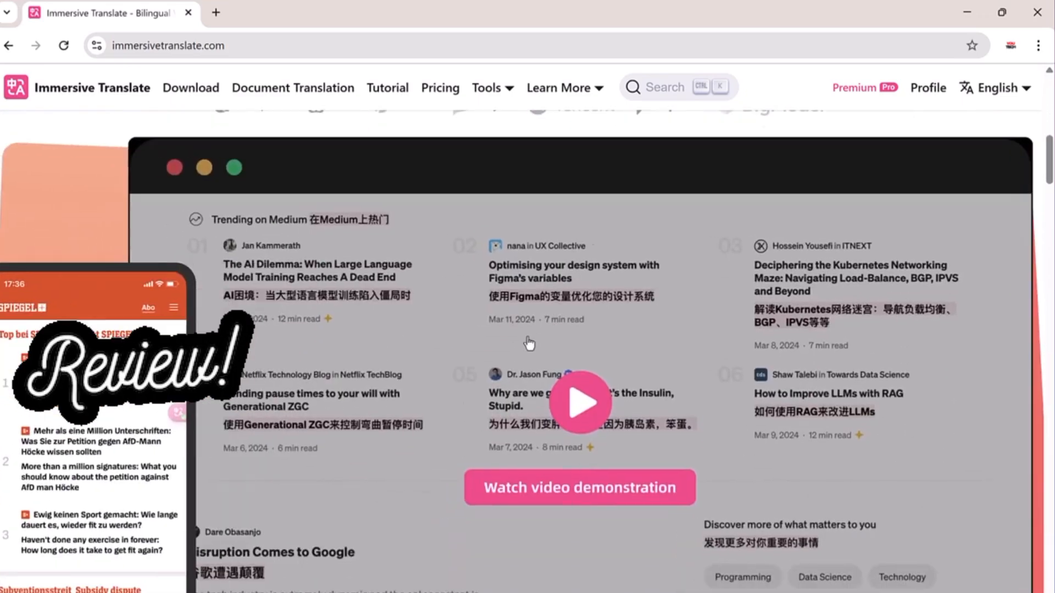
{"action": "scroll", "scroll_direction": "down", "scroll_amount": 3}
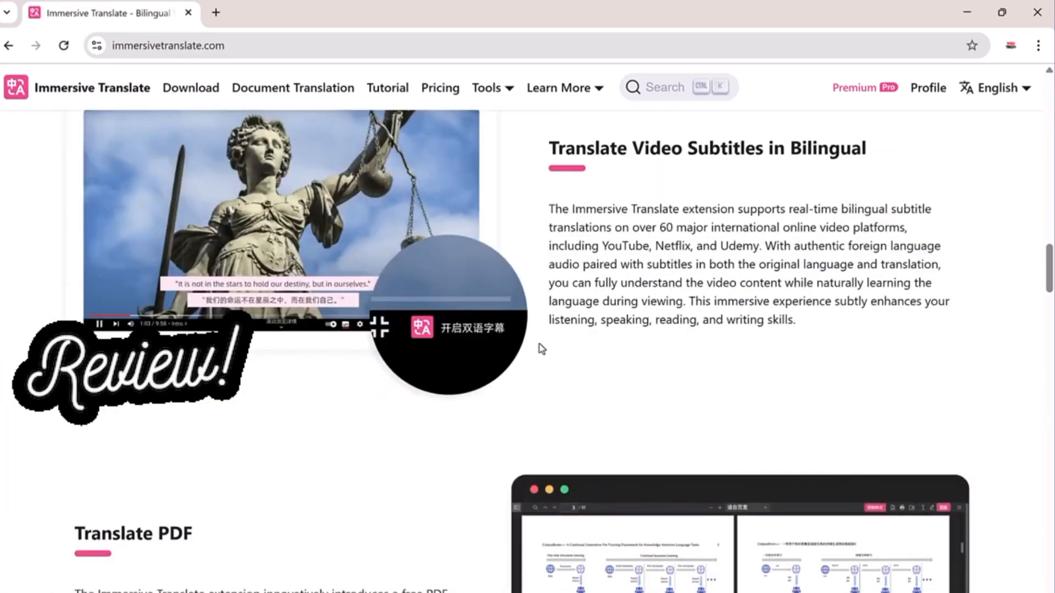
{"action": "scroll", "scroll_direction": "down", "scroll_amount": 3}
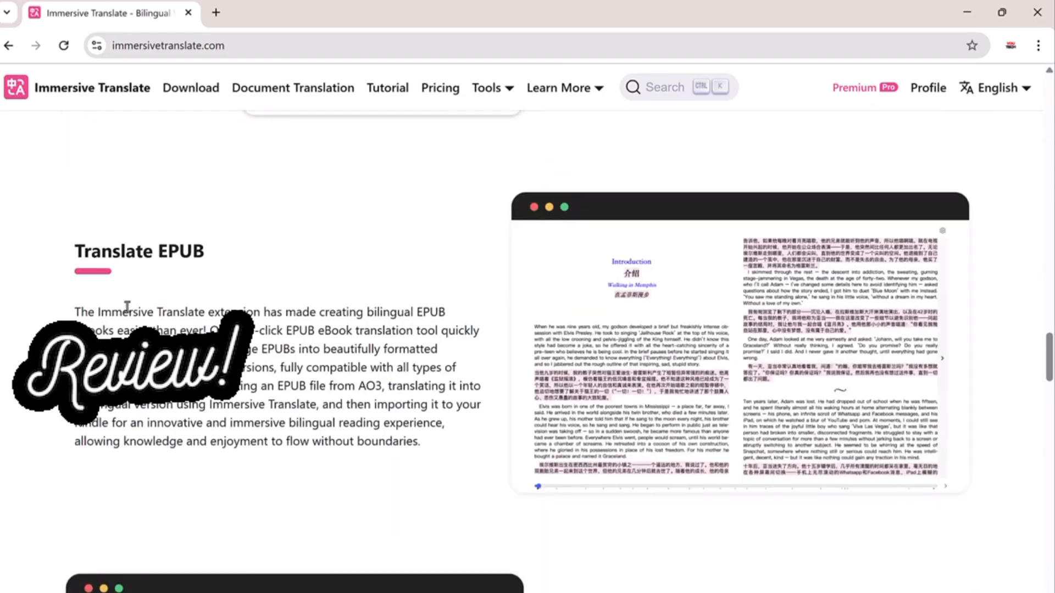
{"action": "scroll", "scroll_direction": "down", "scroll_amount": 3}
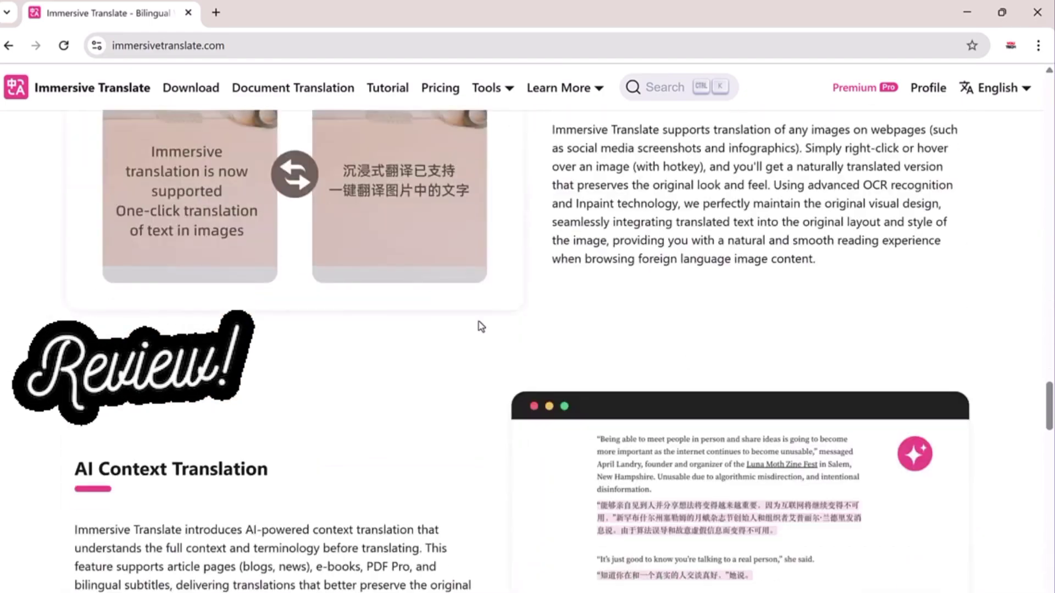
{"action": "scroll", "scroll_direction": "down", "scroll_amount": 3}
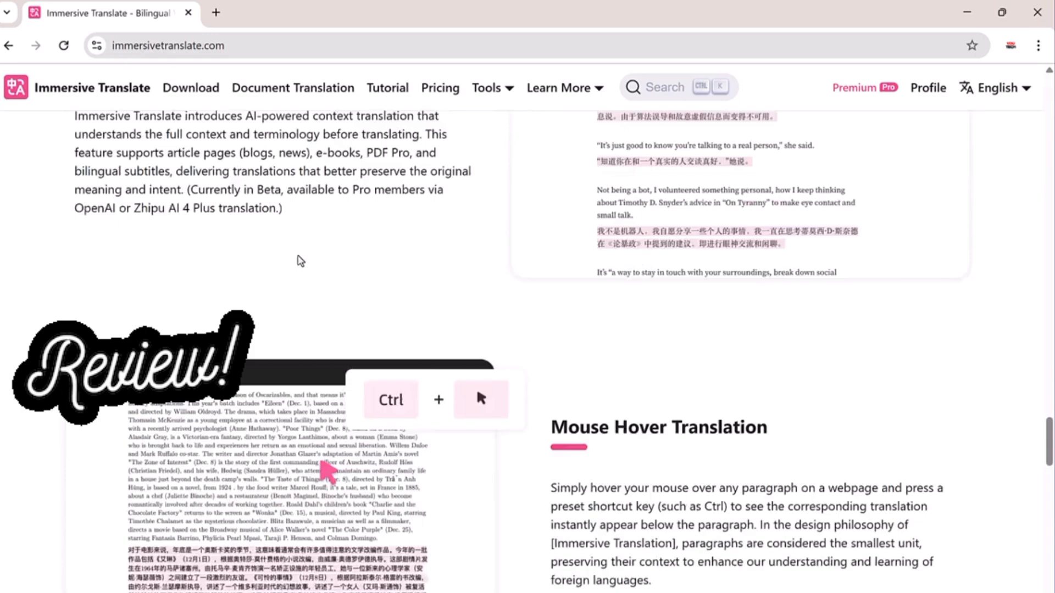
{"action": "scroll", "scroll_direction": "down", "scroll_amount": 3}
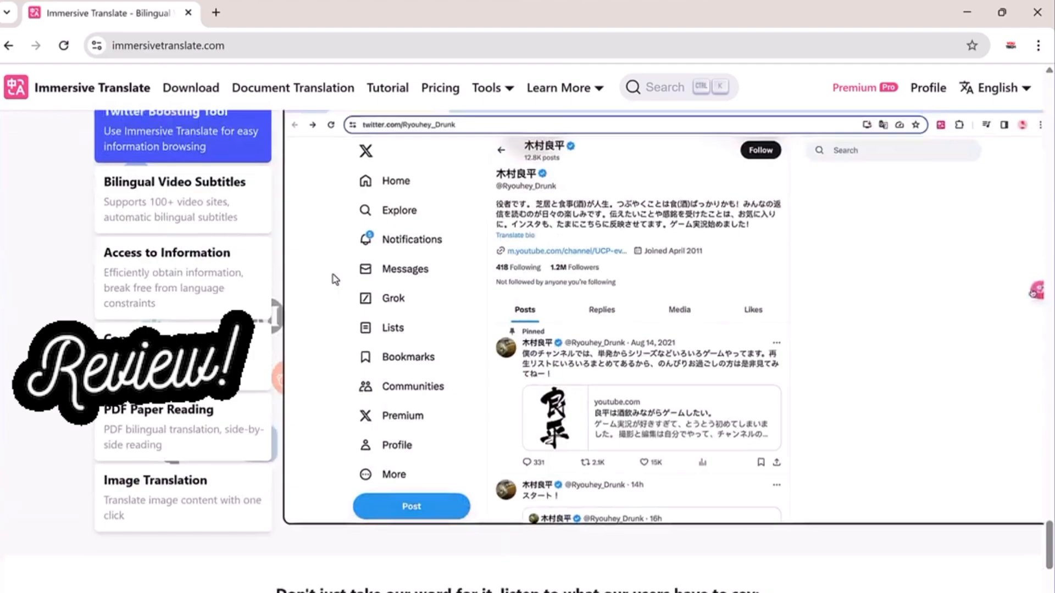
{"action": "scroll", "scroll_direction": "down", "scroll_amount": 3}
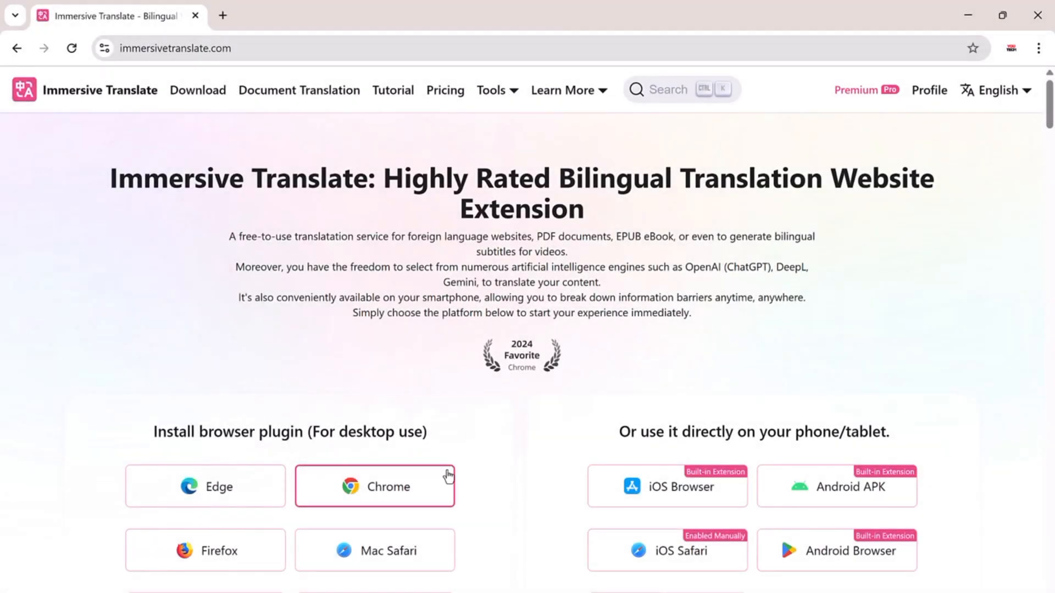
{"action": "scroll", "scroll_direction": "down", "scroll_amount": 3}
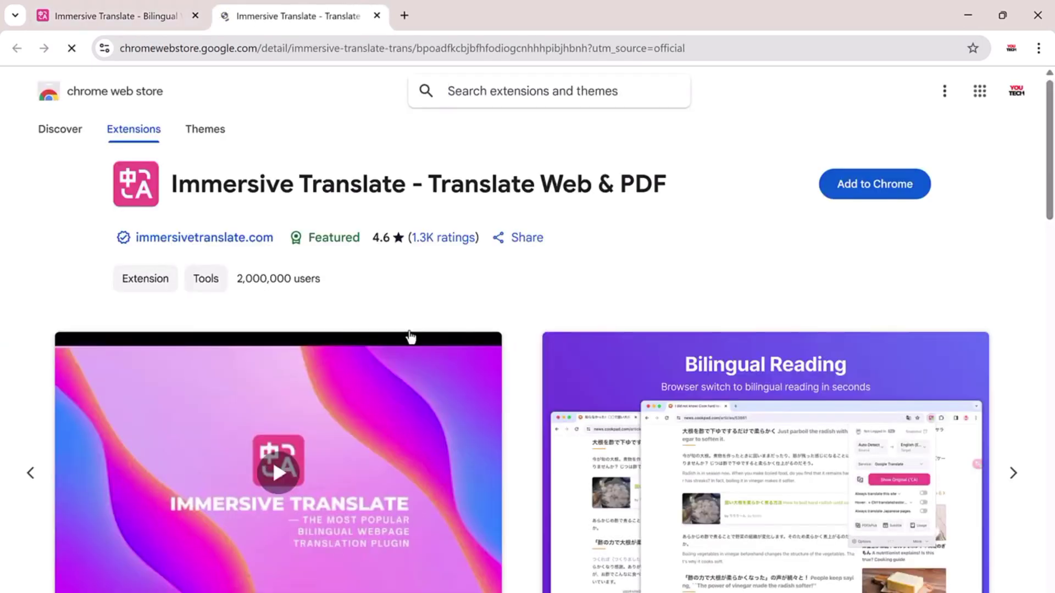
{"action": "left_click", "coordinate": [874, 183]}
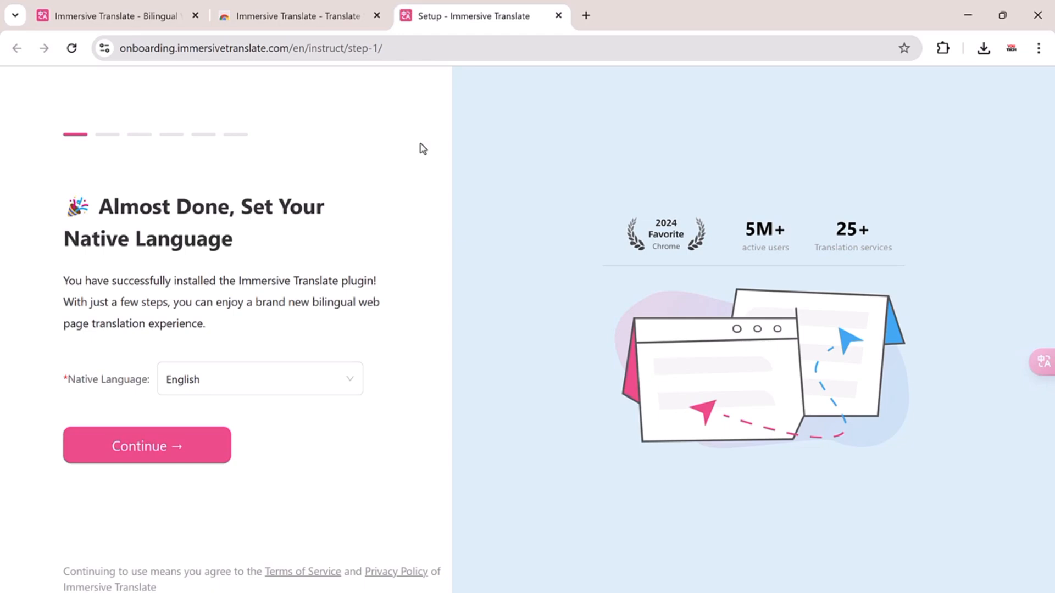
Confirm English as native language and pin Immersive Translate to the Chrome toolbar
{"action": "left_click", "coordinate": [146, 445]}
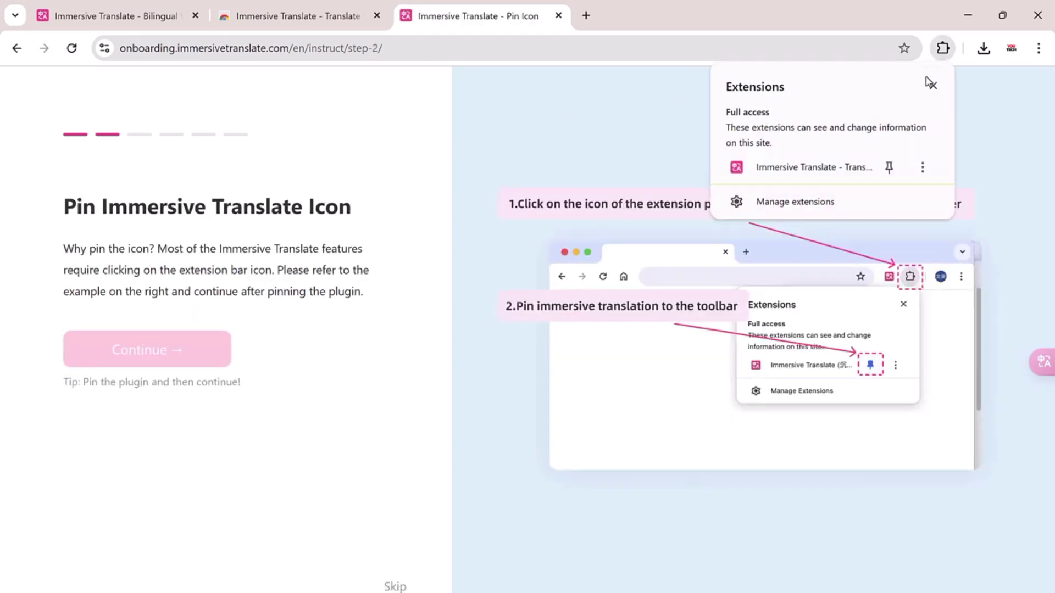
{"action": "left_click", "coordinate": [889, 168]}
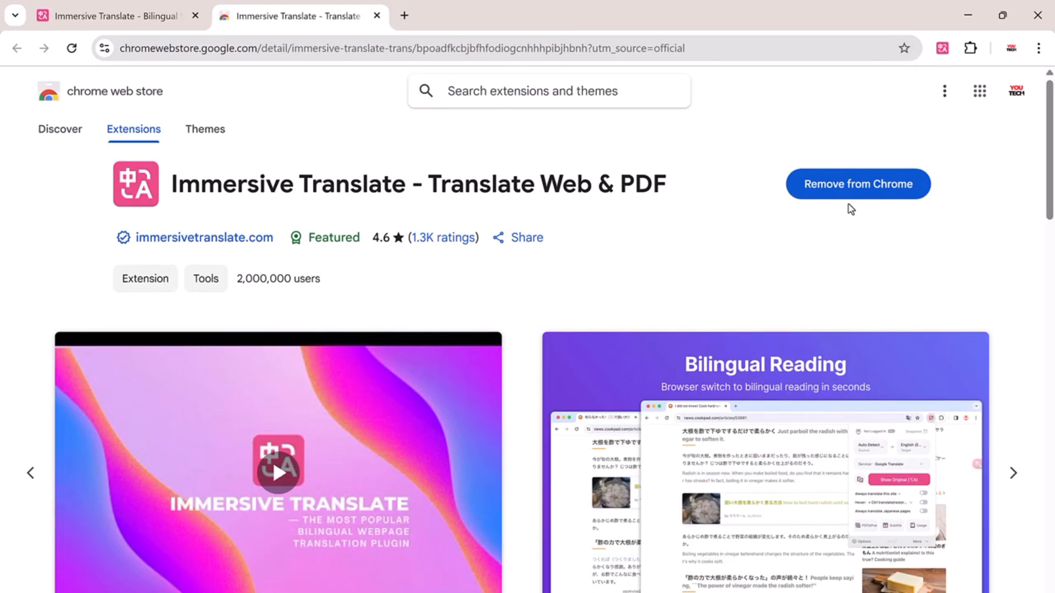
Set the extension popup's target language to German
{"action": "left_click", "coordinate": [944, 47]}
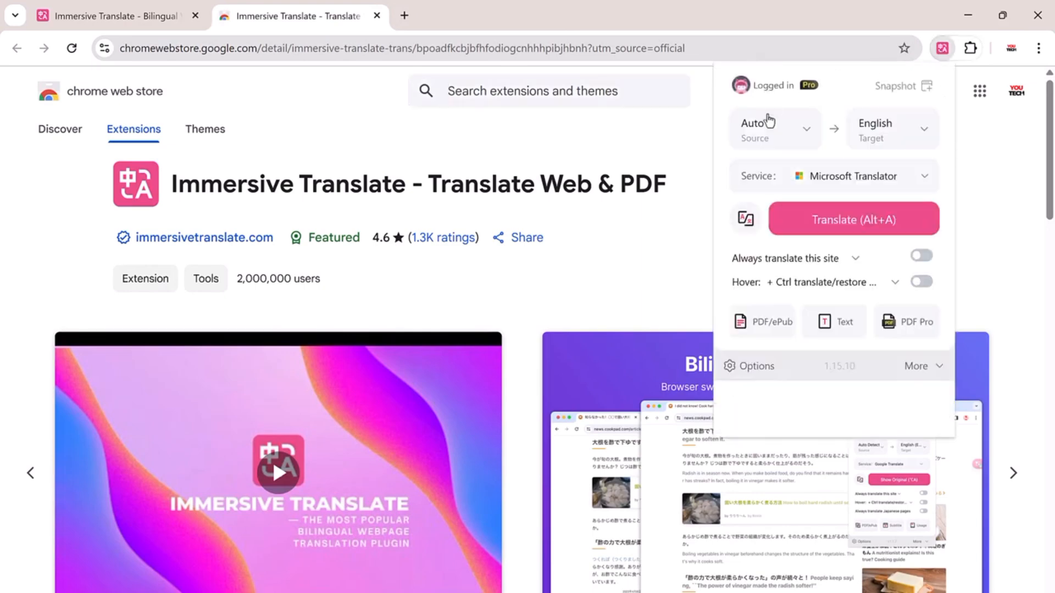
{"action": "left_click", "coordinate": [893, 129]}
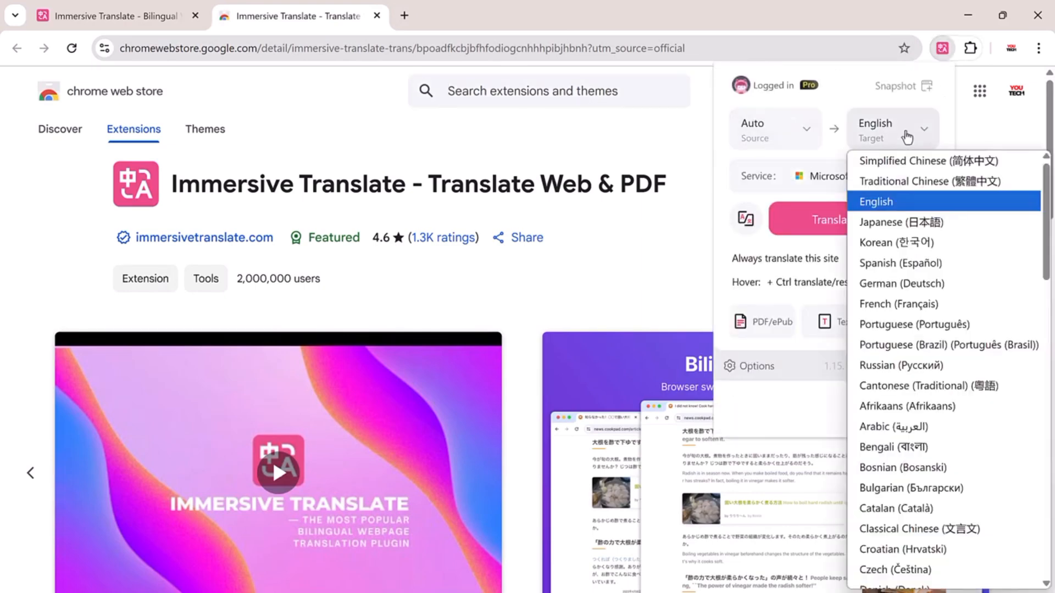
{"action": "mouse_move", "coordinate": [927, 263]}
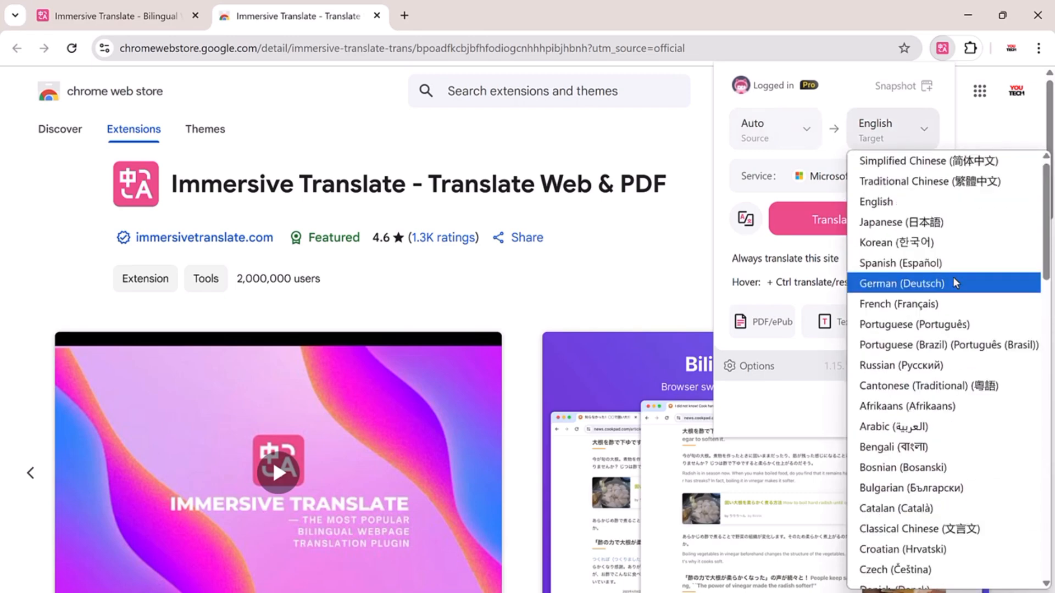
{"action": "left_click", "coordinate": [901, 284]}
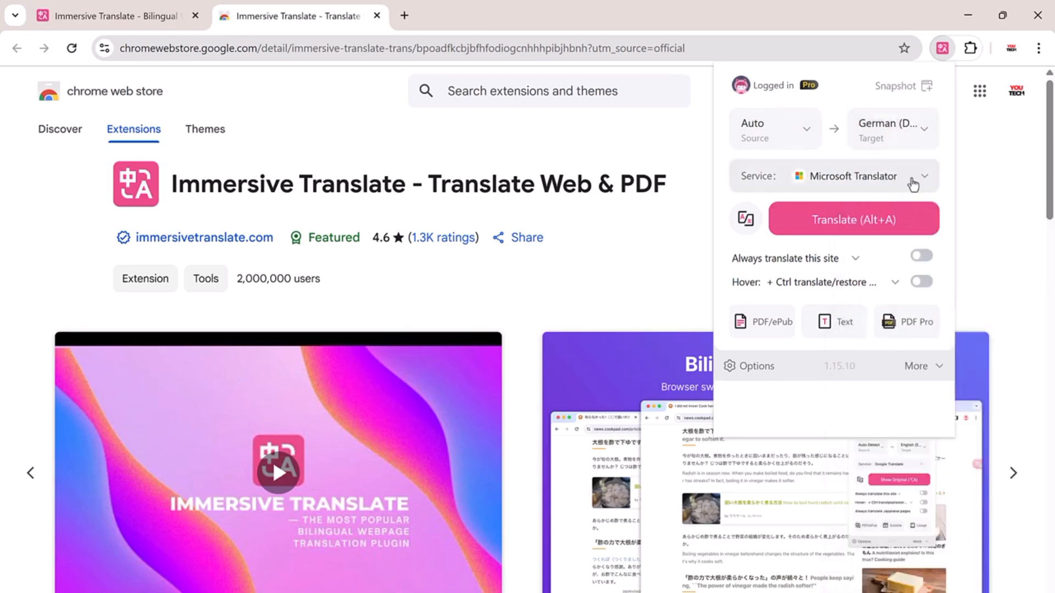
Switch the translation service to OpenAI
{"action": "left_click", "coordinate": [923, 176]}
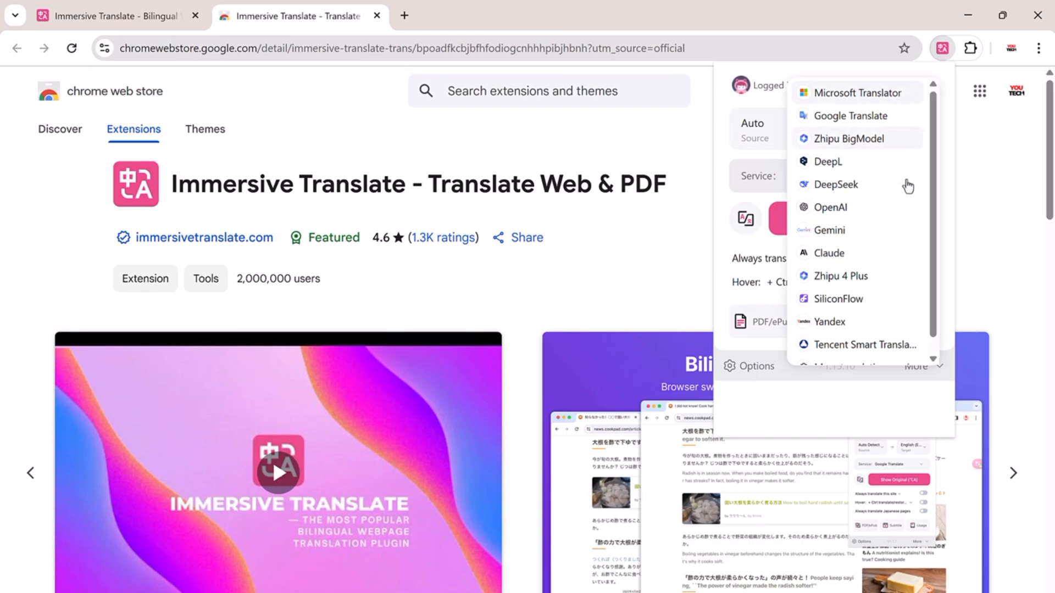
{"action": "scroll", "scroll_direction": "down", "scroll_amount": 3}
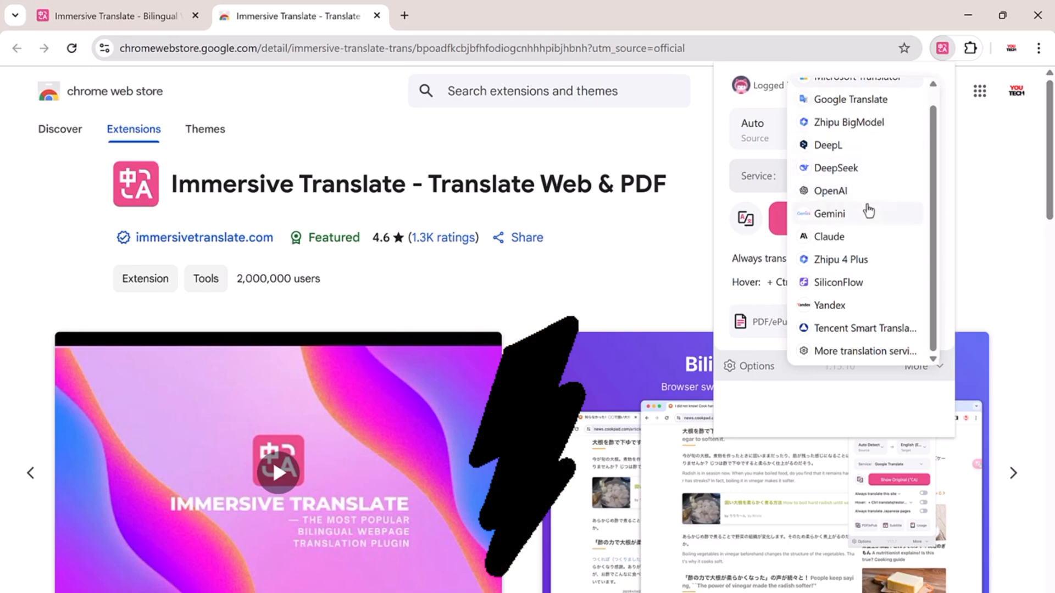
{"action": "left_click", "coordinate": [829, 190]}
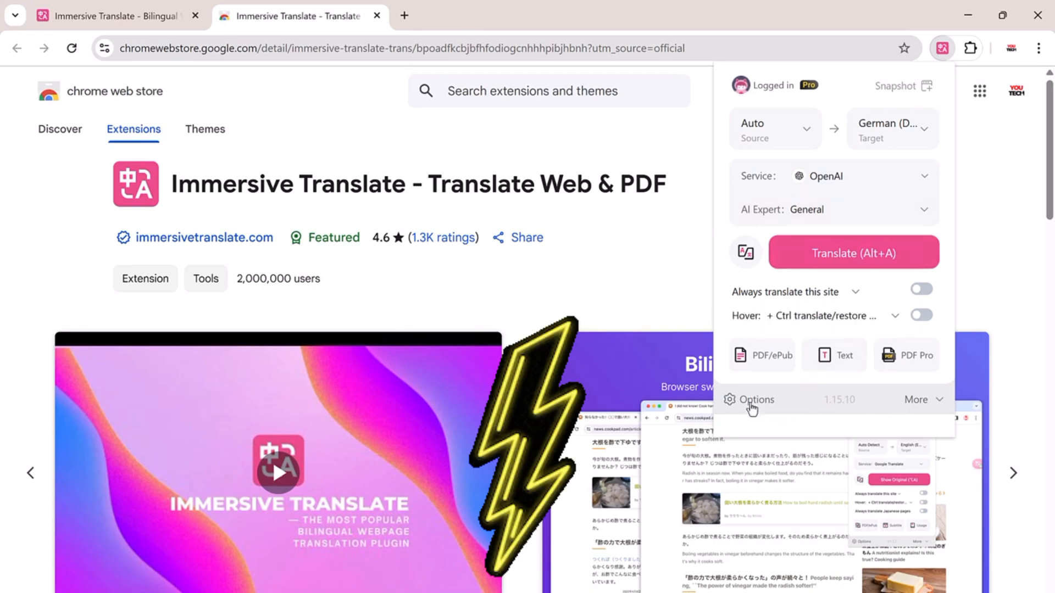
Review the General options page, then browse the Translation Services settings
{"action": "left_click", "coordinate": [755, 400]}
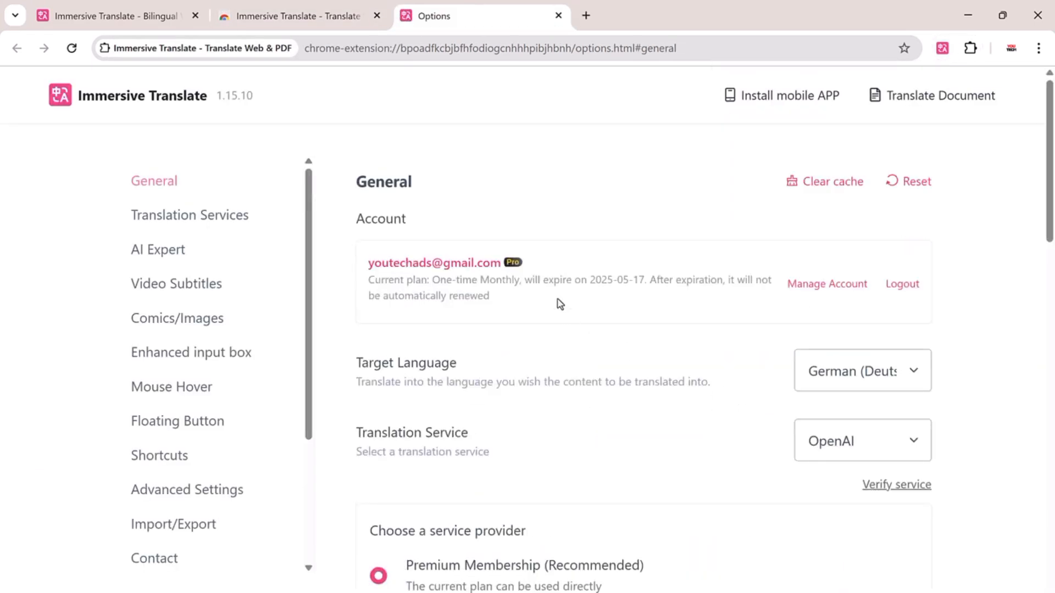
{"action": "scroll", "scroll_direction": "down", "scroll_amount": 3}
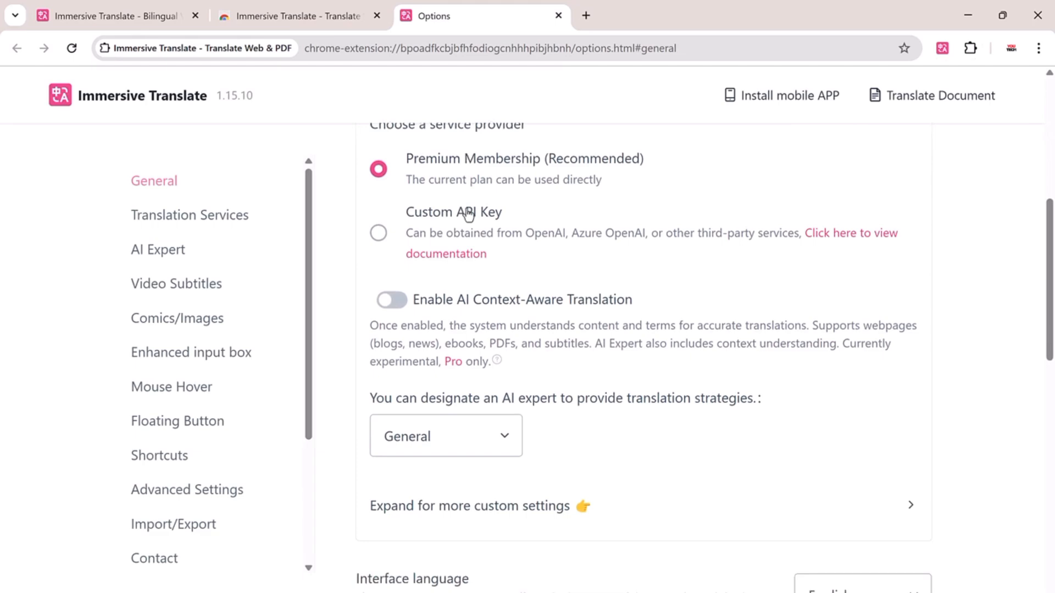
{"action": "scroll", "scroll_direction": "down", "scroll_amount": 3}
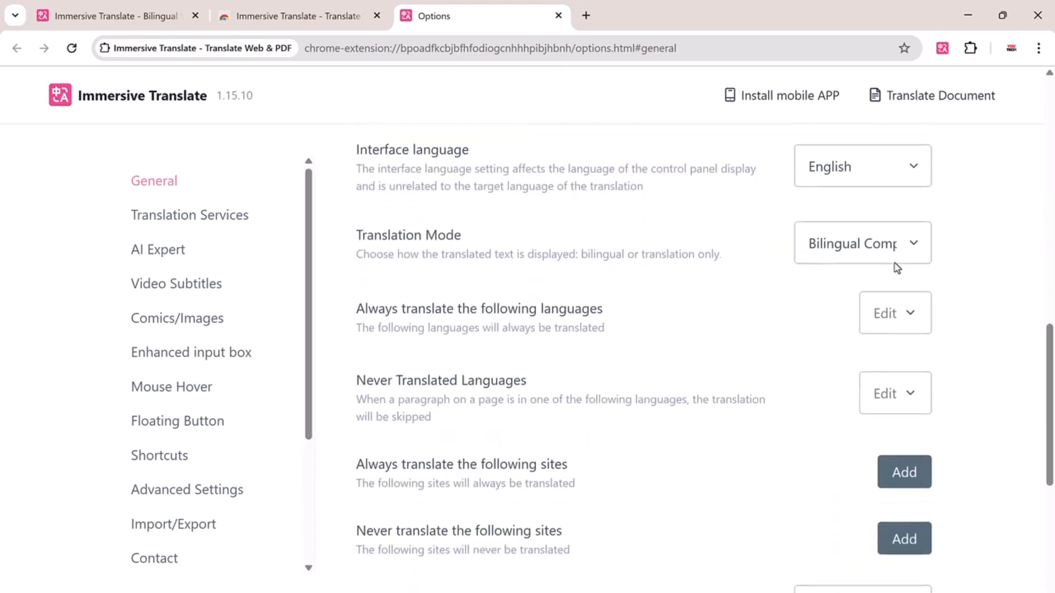
{"action": "scroll", "scroll_direction": "down", "scroll_amount": 3}
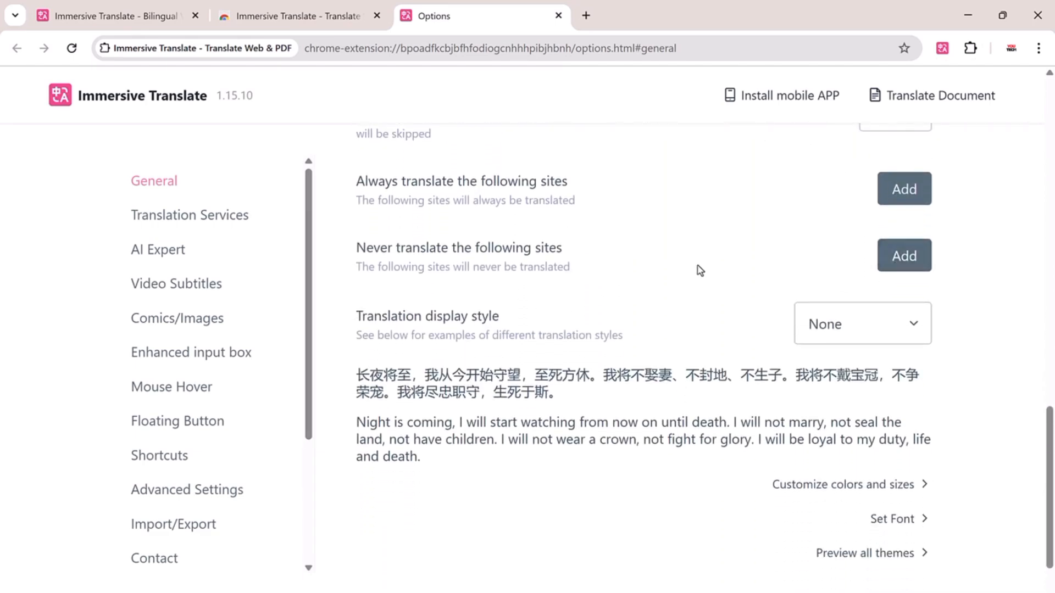
{"action": "scroll", "scroll_direction": "down", "scroll_amount": 3}
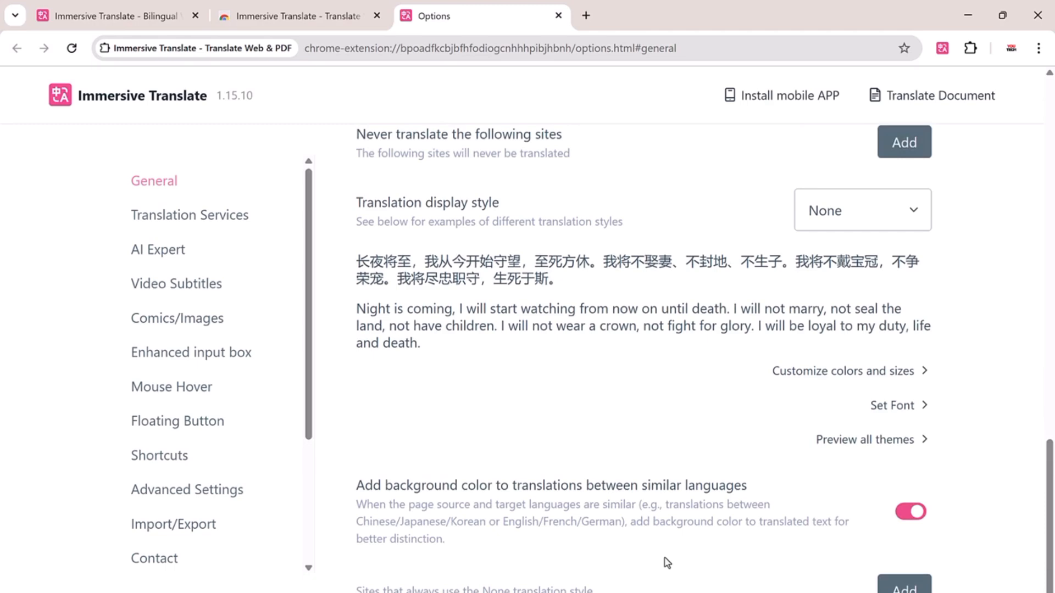
{"action": "left_click", "coordinate": [189, 215]}
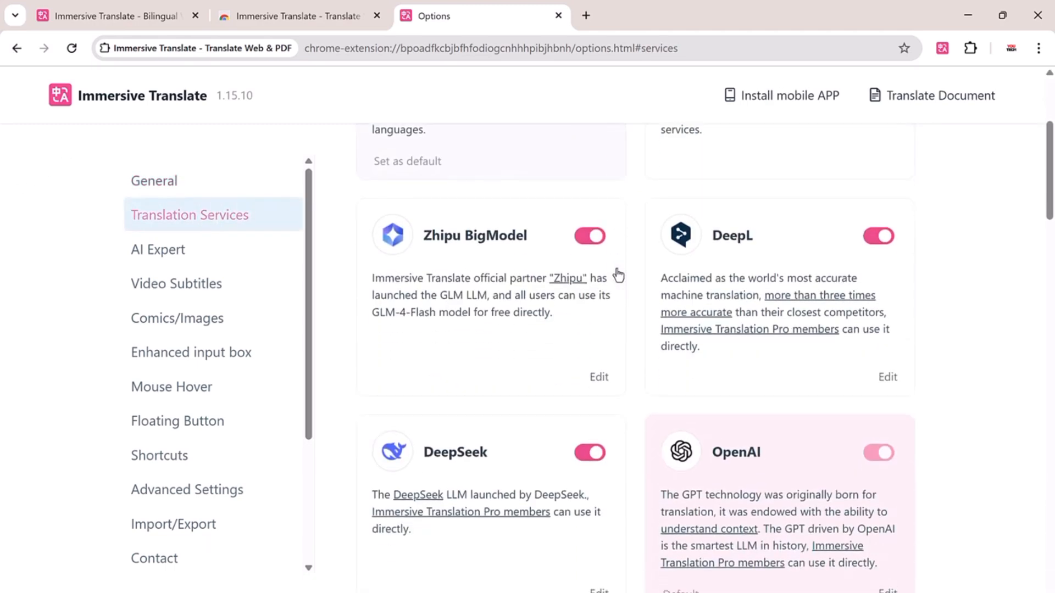
{"action": "scroll", "scroll_direction": "down", "scroll_amount": 3}
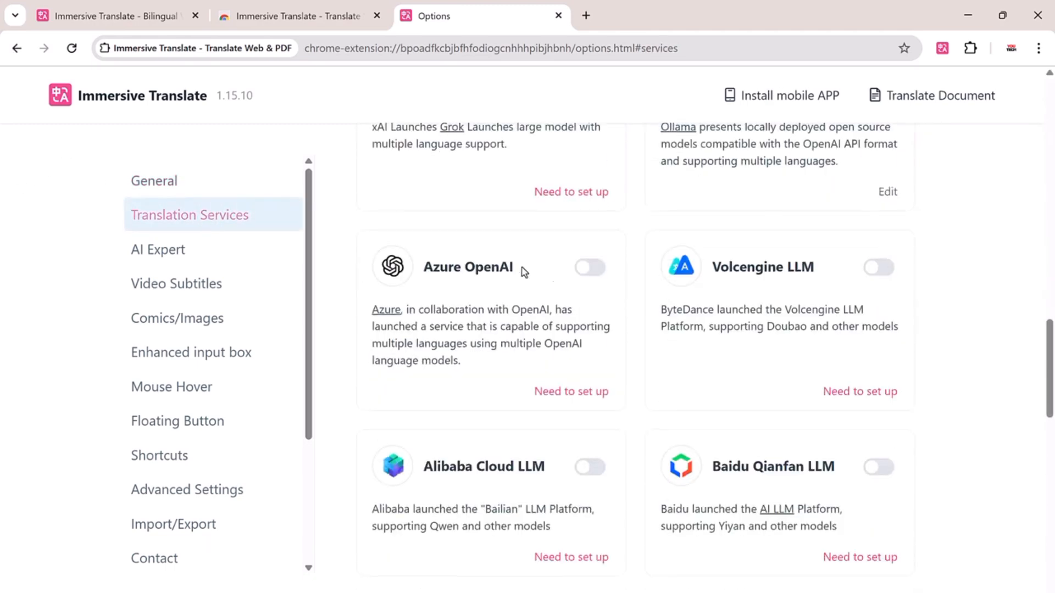
{"action": "scroll", "scroll_direction": "down", "scroll_amount": 3}
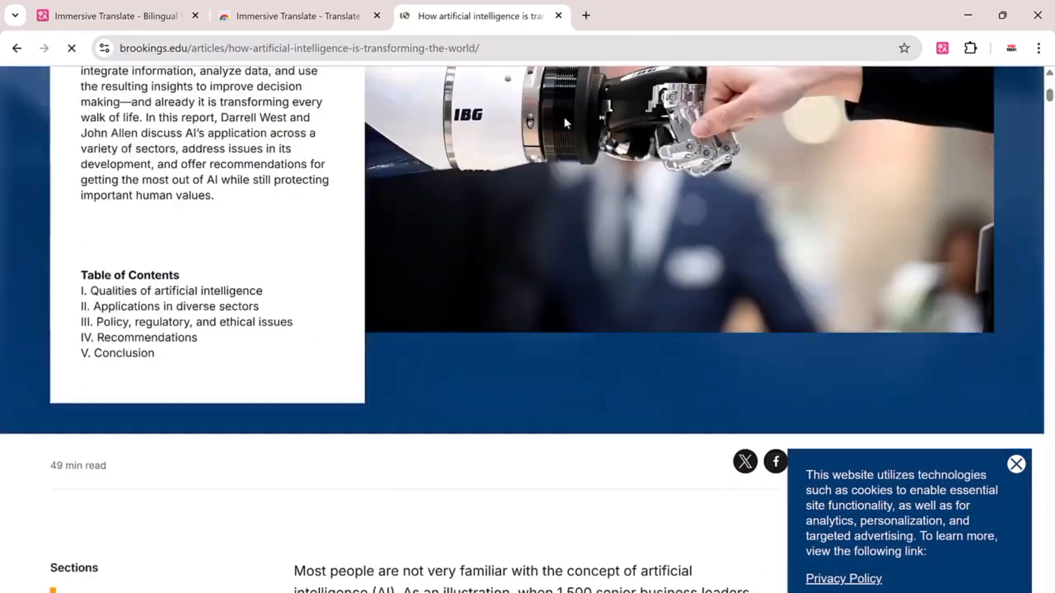
Translate the Brookings AI article into German and scroll through the bilingual paragraphs
{"action": "scroll", "scroll_direction": "down", "scroll_amount": 3}
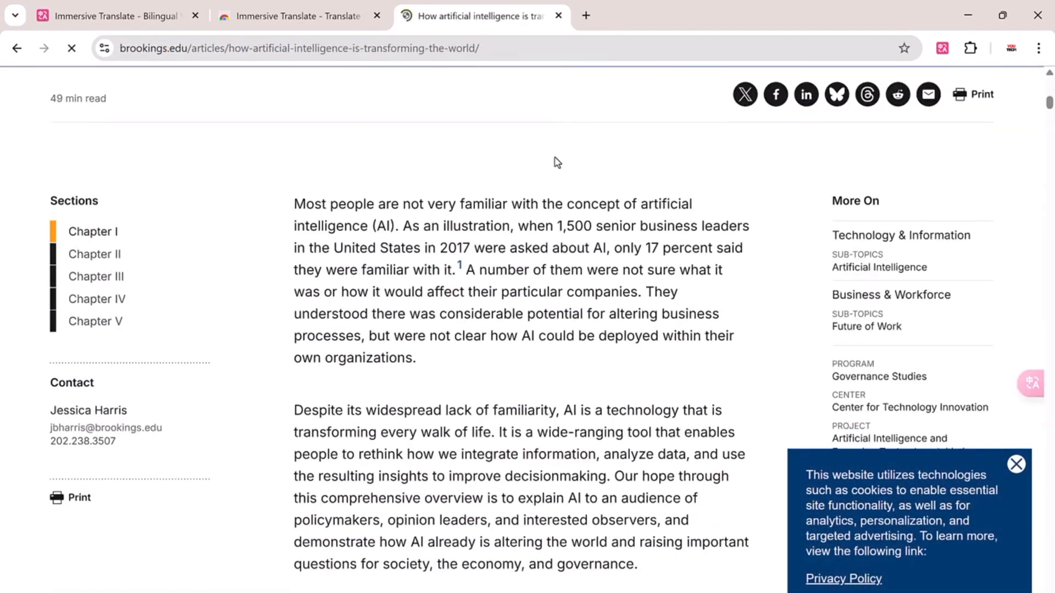
{"action": "scroll", "scroll_direction": "down", "scroll_amount": 3}
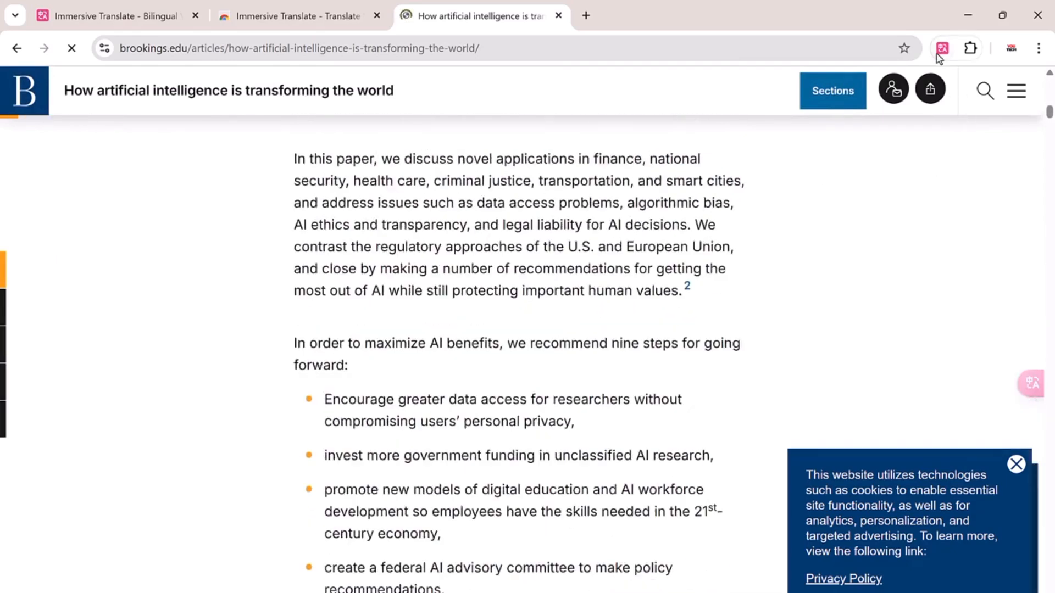
{"action": "left_click", "coordinate": [942, 47]}
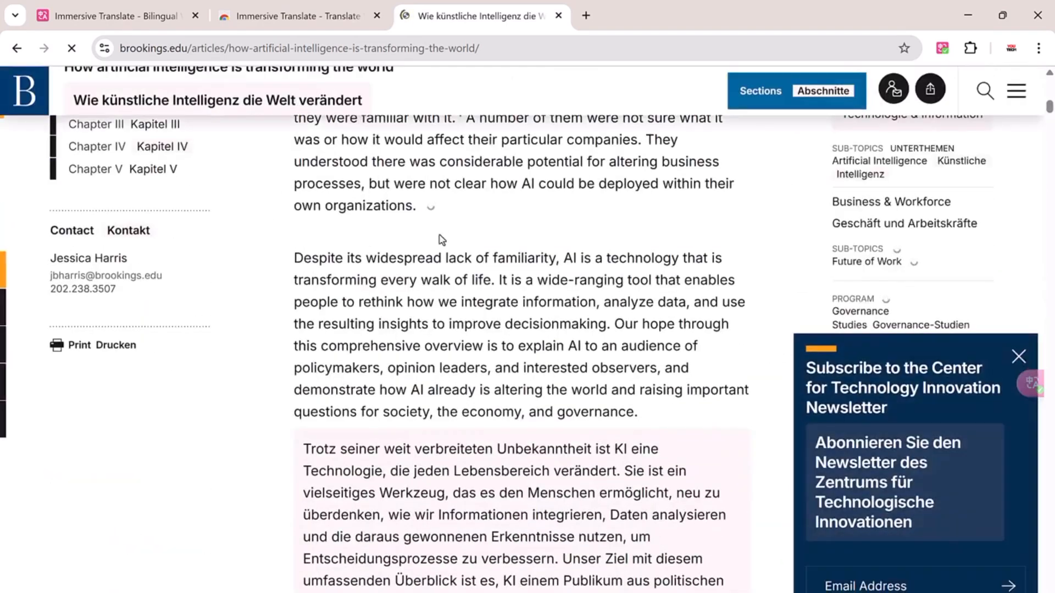
{"action": "scroll", "scroll_direction": "down", "scroll_amount": 3}
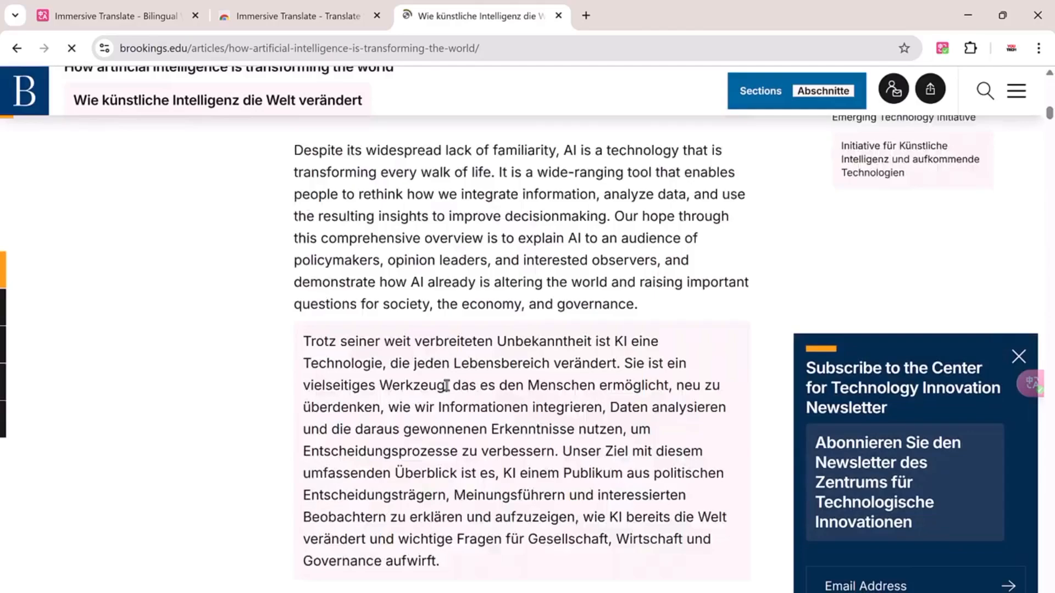
{"action": "scroll", "scroll_direction": "down", "scroll_amount": 3}
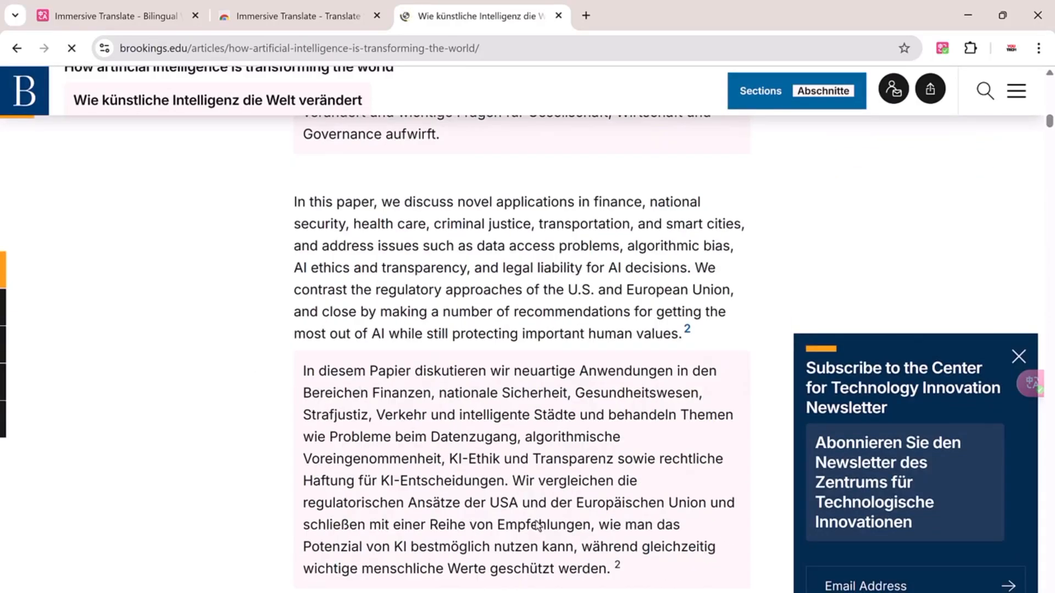
{"action": "scroll", "scroll_direction": "down", "scroll_amount": 3}
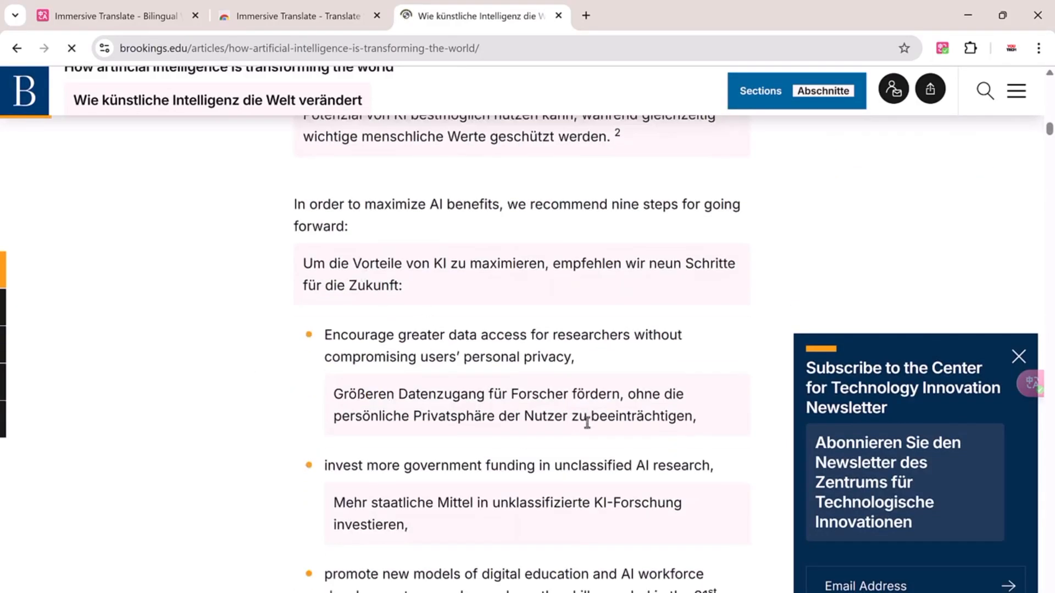
{"action": "scroll", "scroll_direction": "down", "scroll_amount": 3}
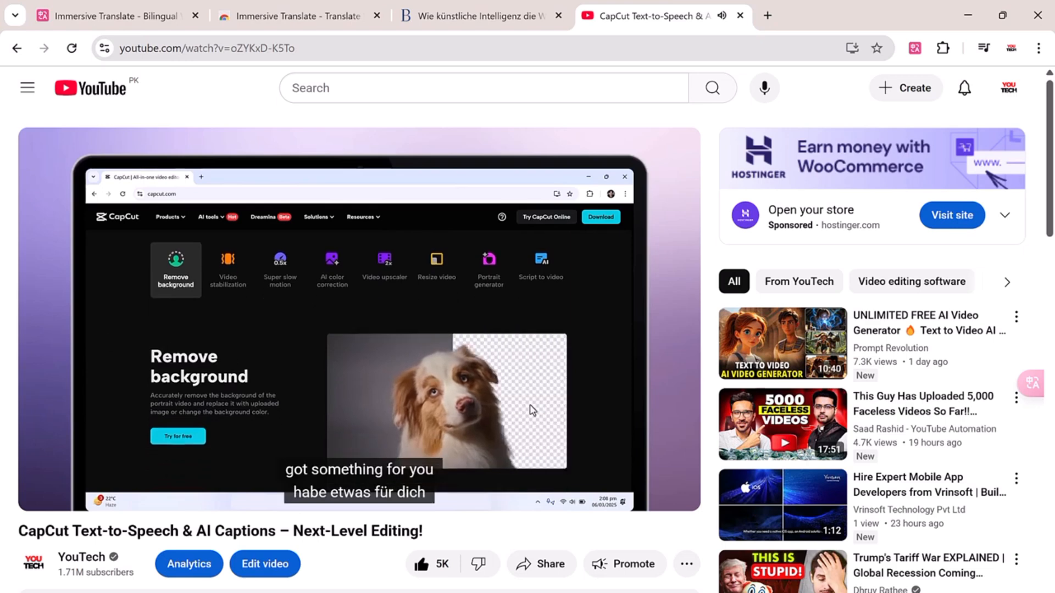
Play the CapCut video with English–German captions and bring up the extension popup
{"action": "left_click", "coordinate": [449, 493]}
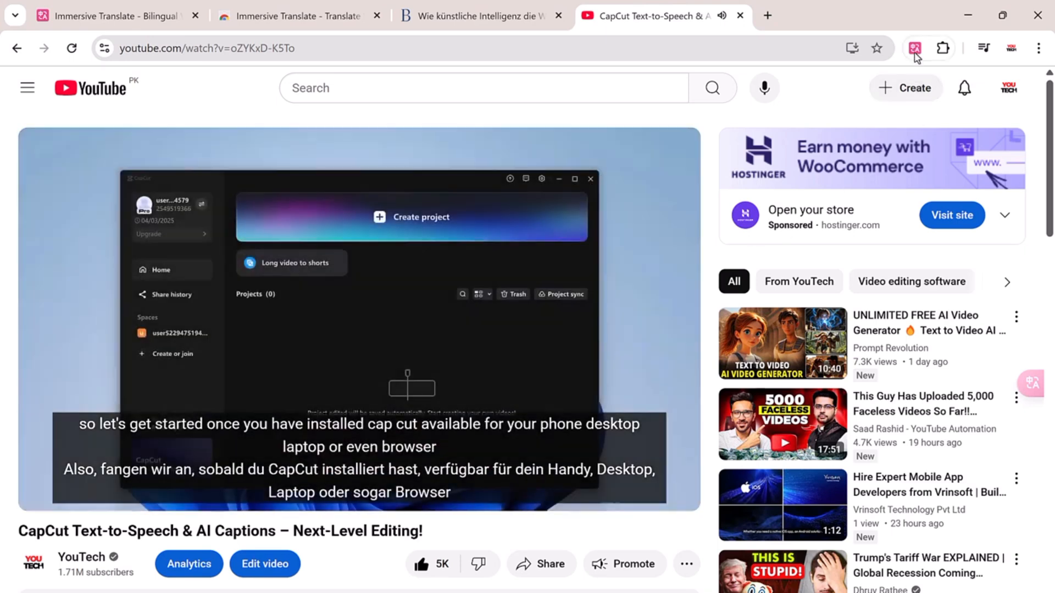
{"action": "left_click", "coordinate": [914, 47]}
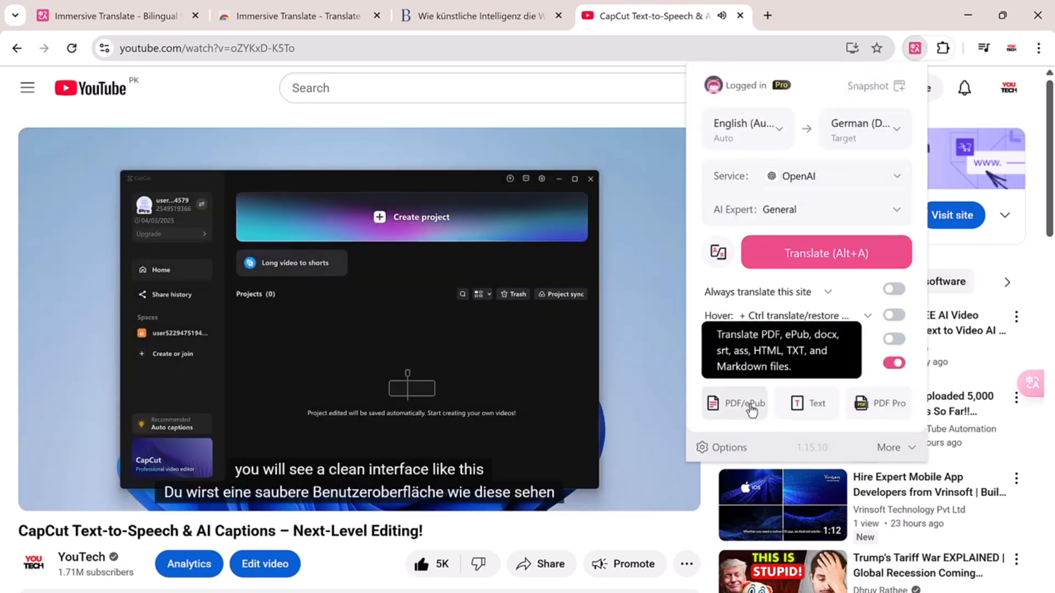
Open the PDF/ePub document translation site and cycle through PDF Pro, Text and Image tools
{"action": "left_click", "coordinate": [734, 404]}
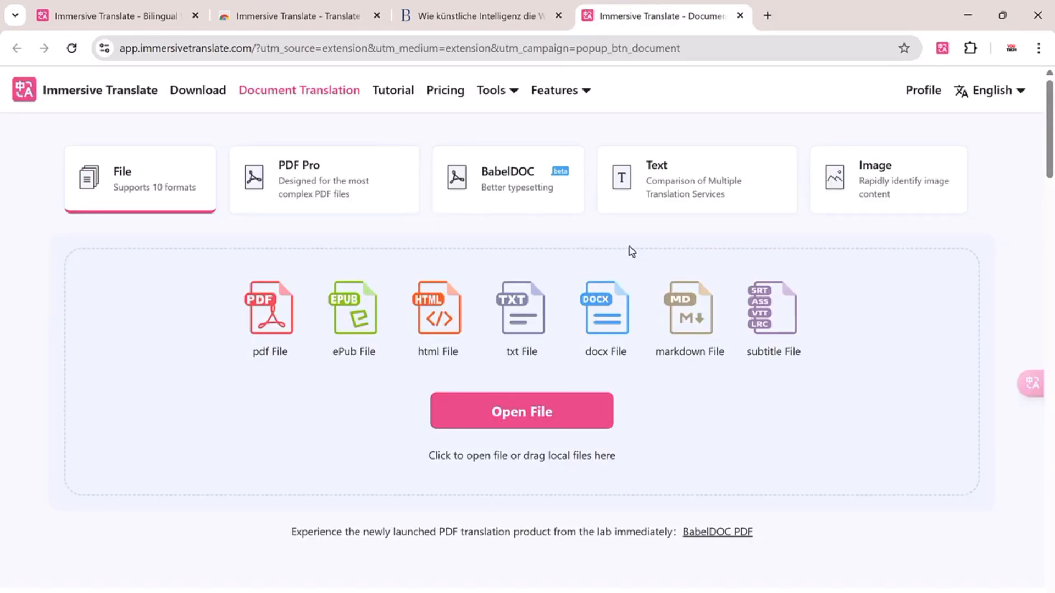
{"action": "left_click", "coordinate": [324, 180]}
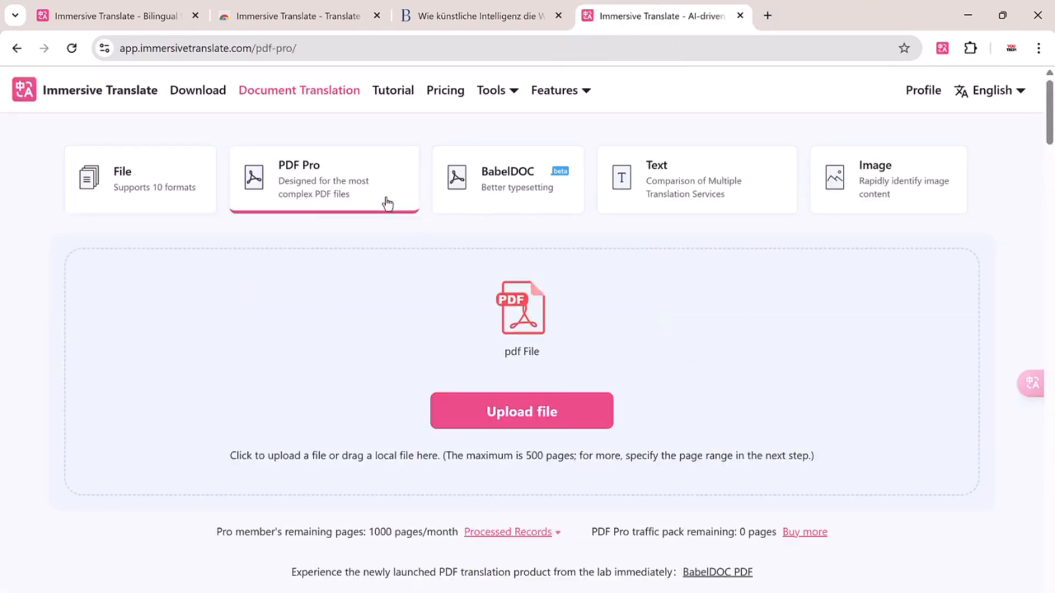
{"action": "left_click", "coordinate": [693, 179]}
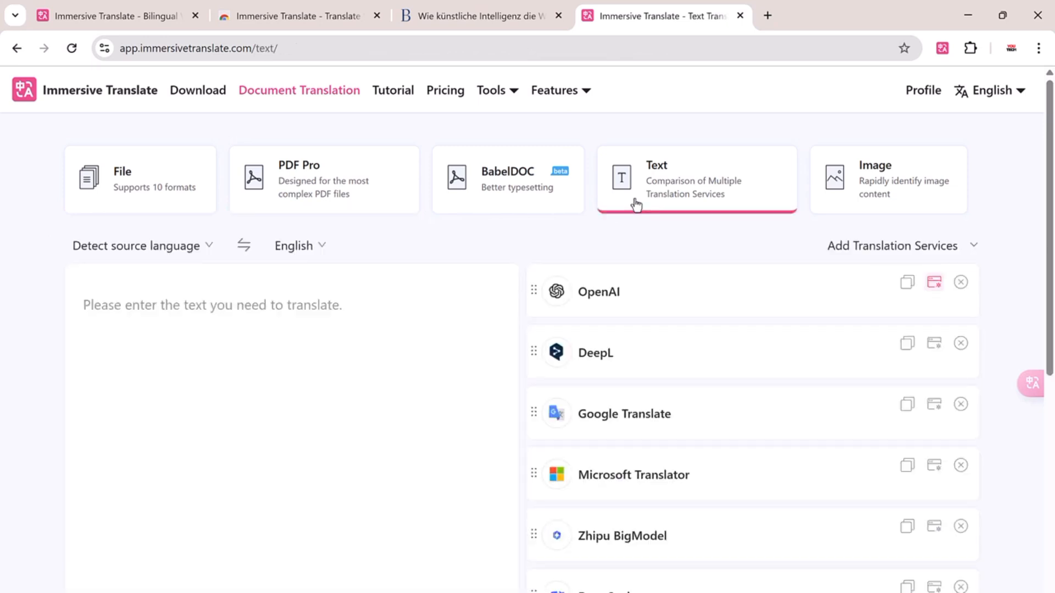
{"action": "scroll", "scroll_direction": "down", "scroll_amount": 3}
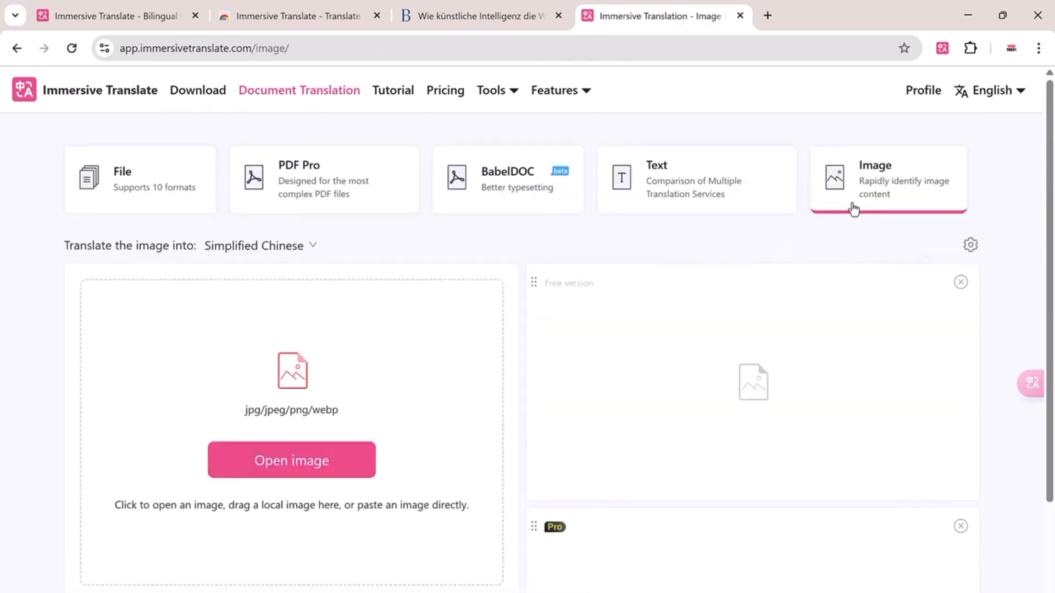
{"action": "scroll", "scroll_direction": "down", "scroll_amount": 3}
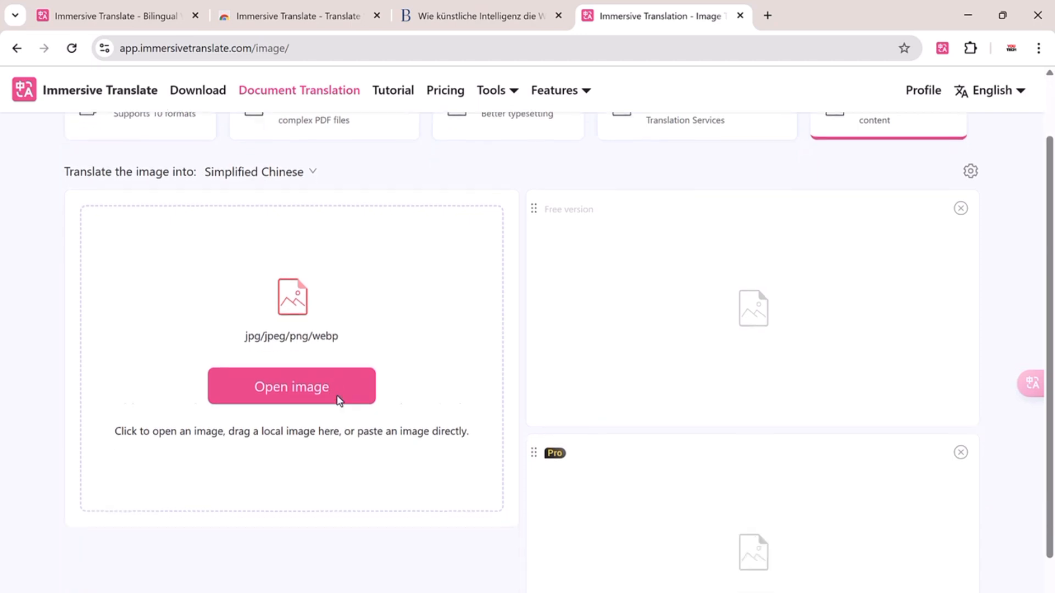
{"action": "scroll", "scroll_direction": "down", "scroll_amount": 3}
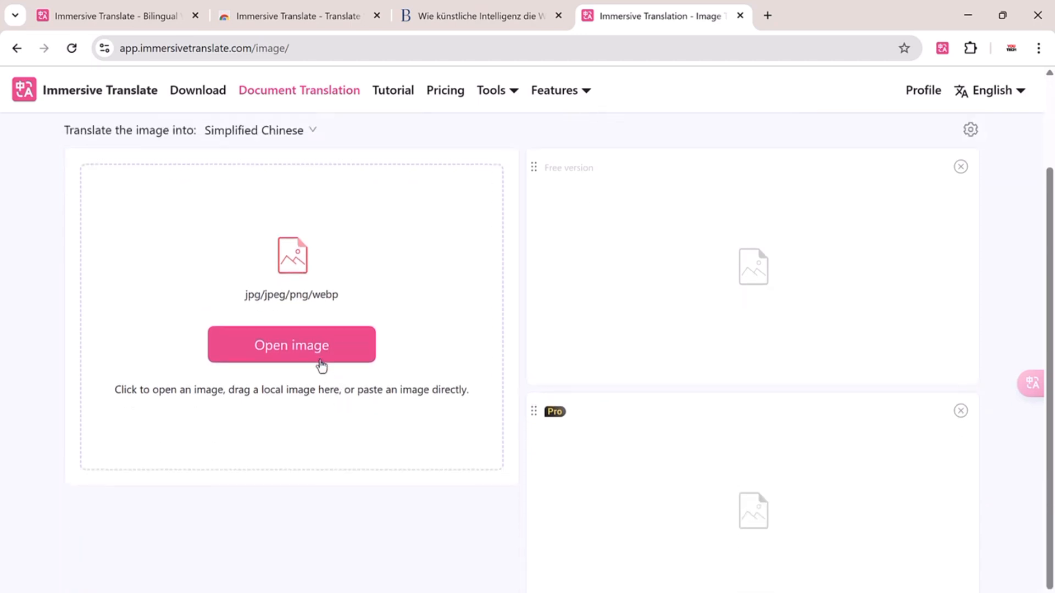
Translate the 'Every moment is a fresh beginning' quote image to Spanish and close the tab
{"action": "left_click", "coordinate": [292, 345]}
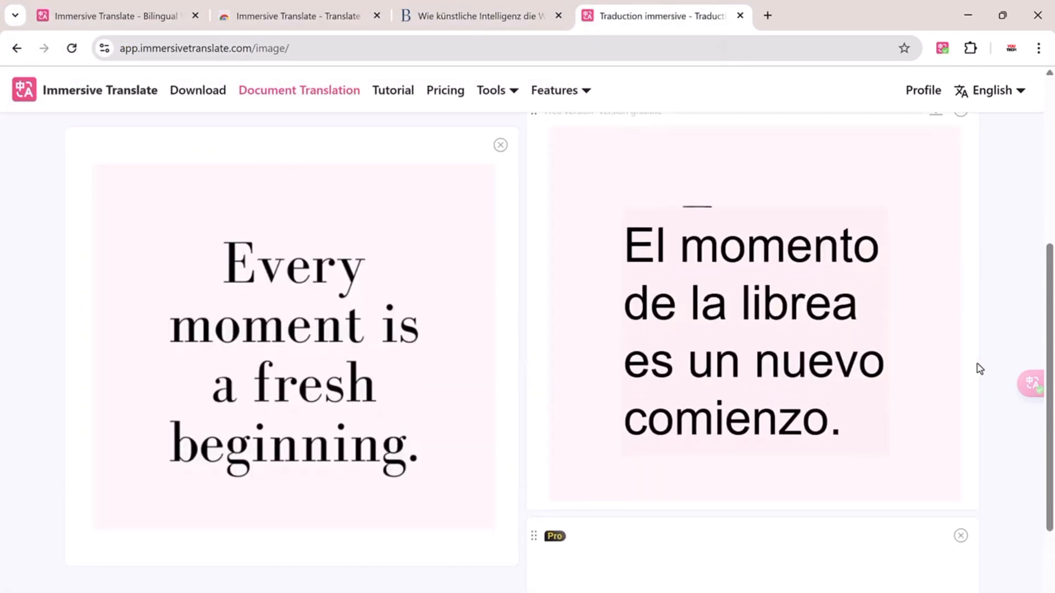
{"action": "scroll", "scroll_direction": "down", "scroll_amount": 3}
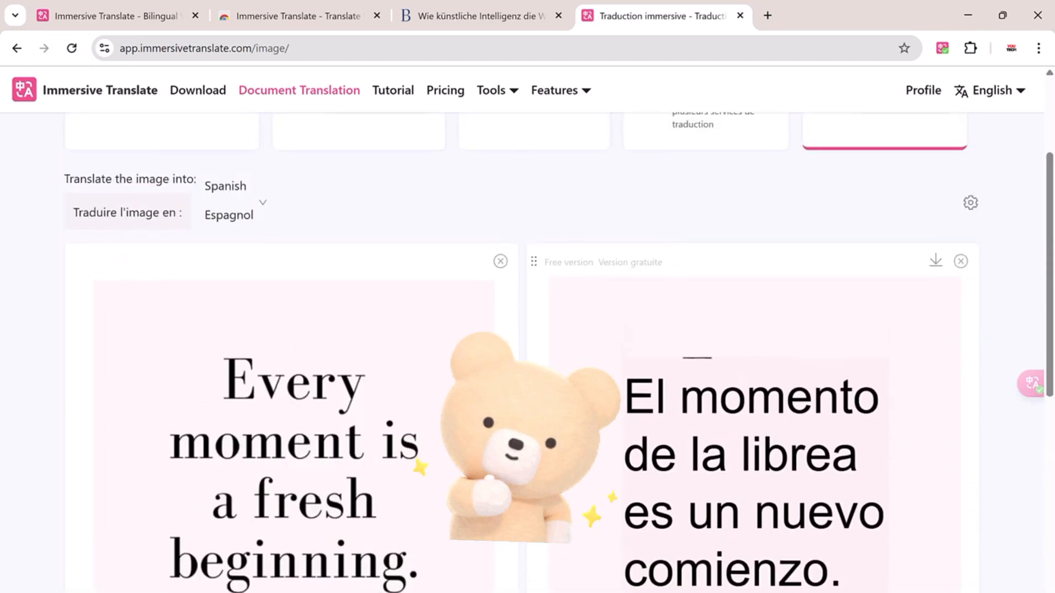
{"action": "left_click", "coordinate": [475, 15]}
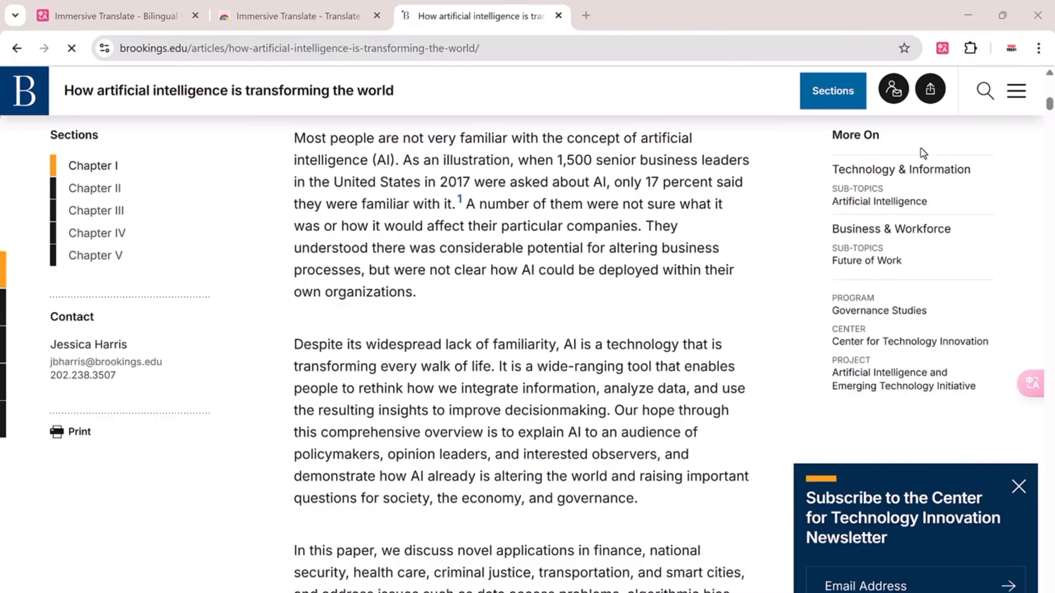
Turn on the Hover translation toggle and choose its trigger in the extension popup
{"action": "left_click", "coordinate": [942, 47]}
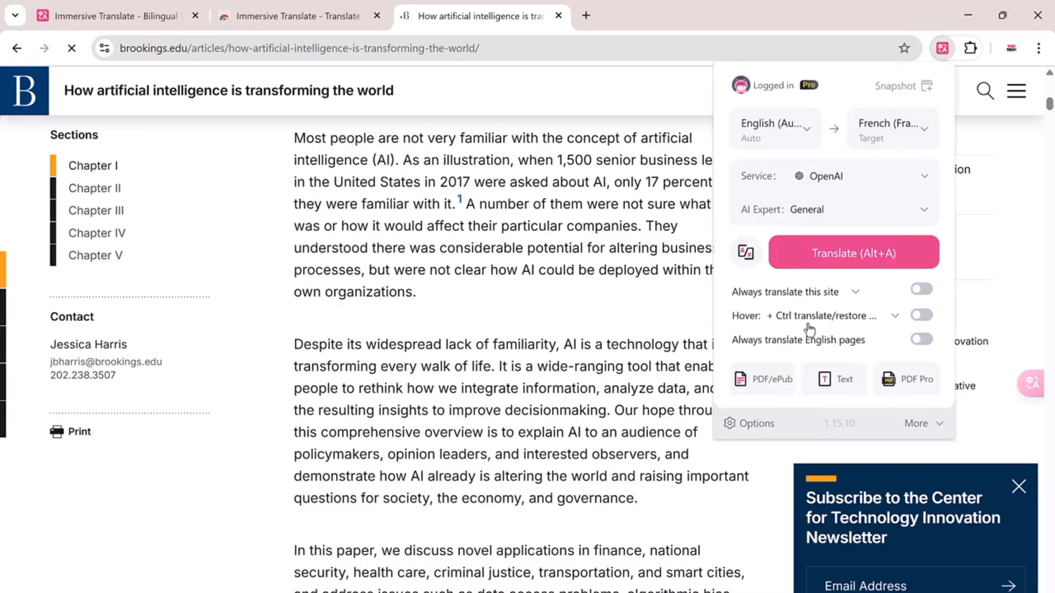
{"action": "left_click", "coordinate": [894, 316]}
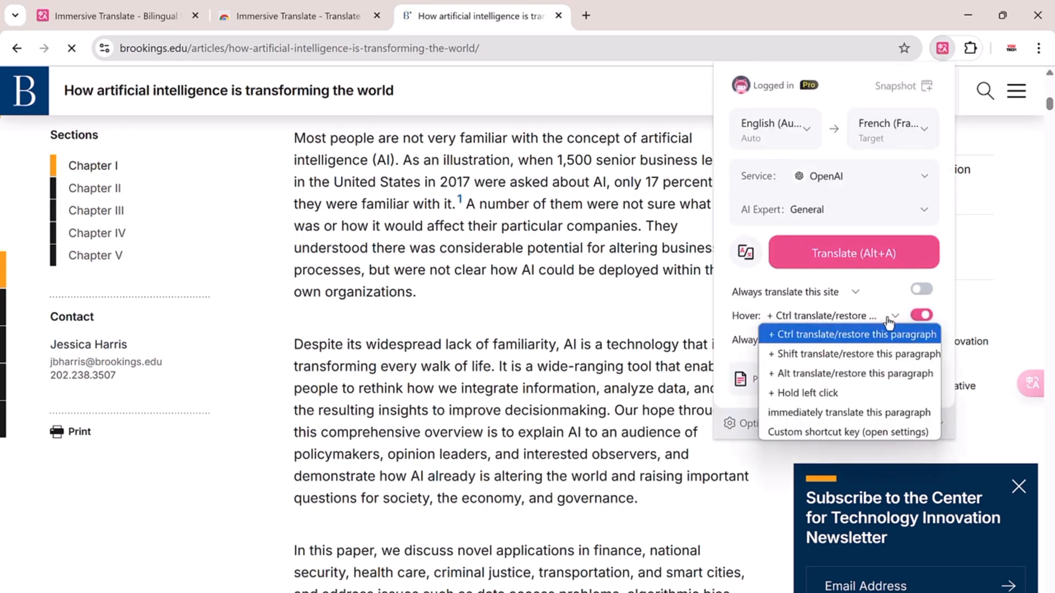
{"action": "mouse_move", "coordinate": [867, 353]}
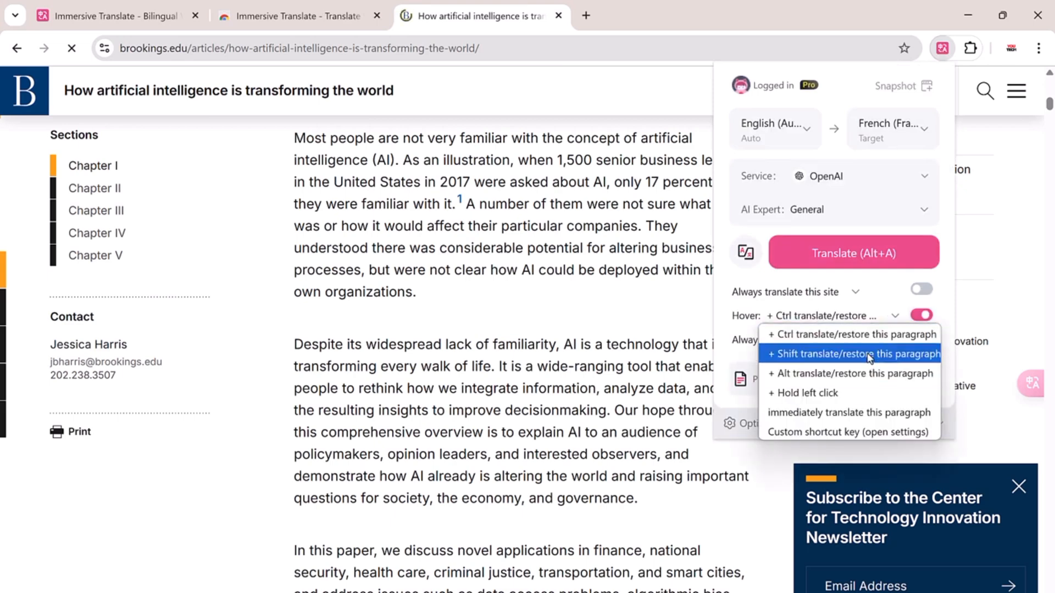
{"action": "mouse_move", "coordinate": [869, 401]}
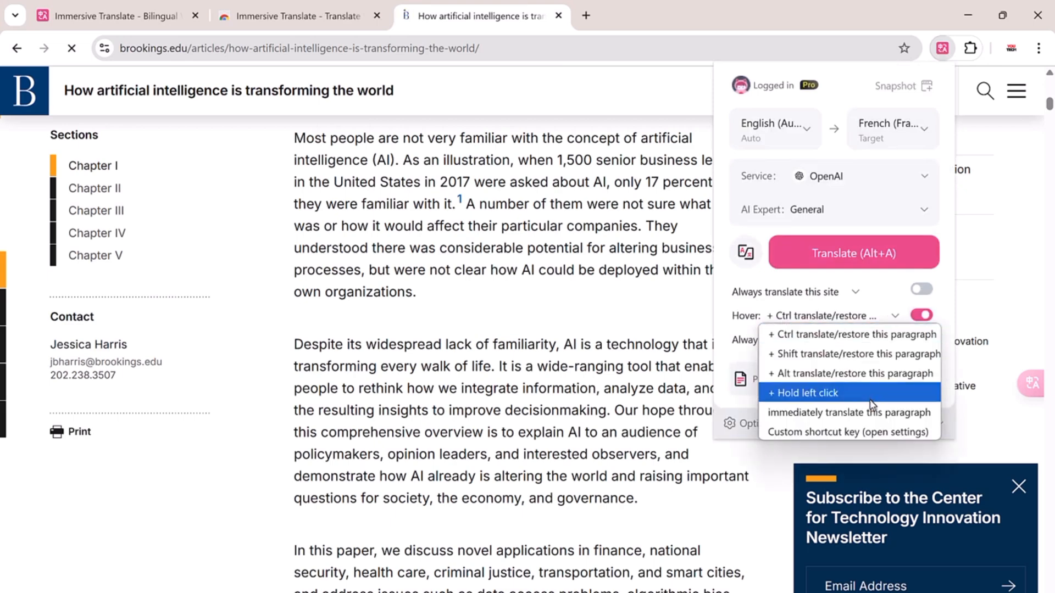
{"action": "left_click", "coordinate": [850, 413]}
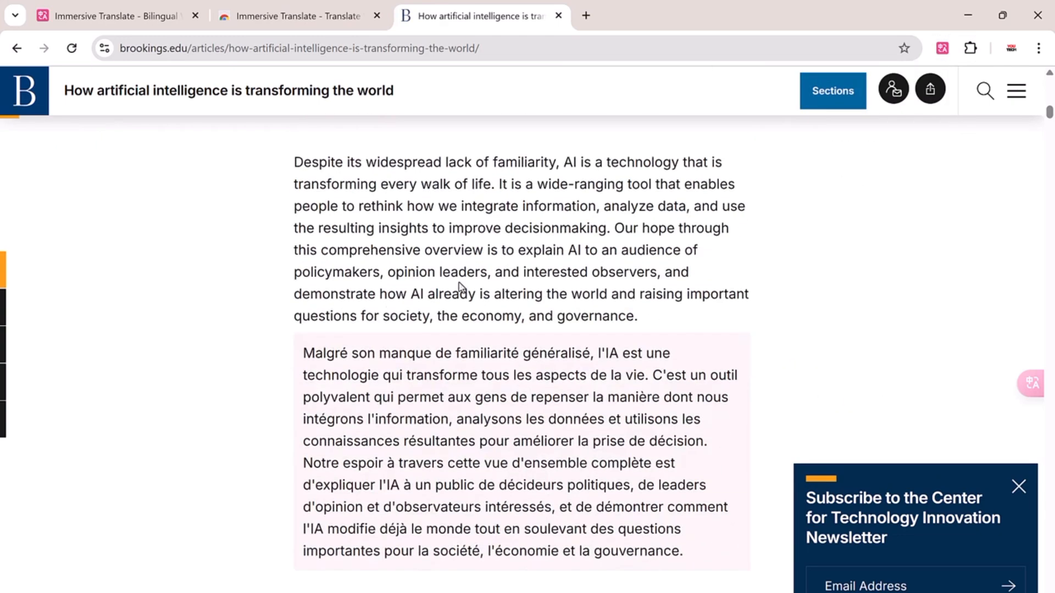
Hover-translate the nine-steps paragraph and bullets into French, then return to the homepage tab
{"action": "scroll", "scroll_direction": "down", "scroll_amount": 3}
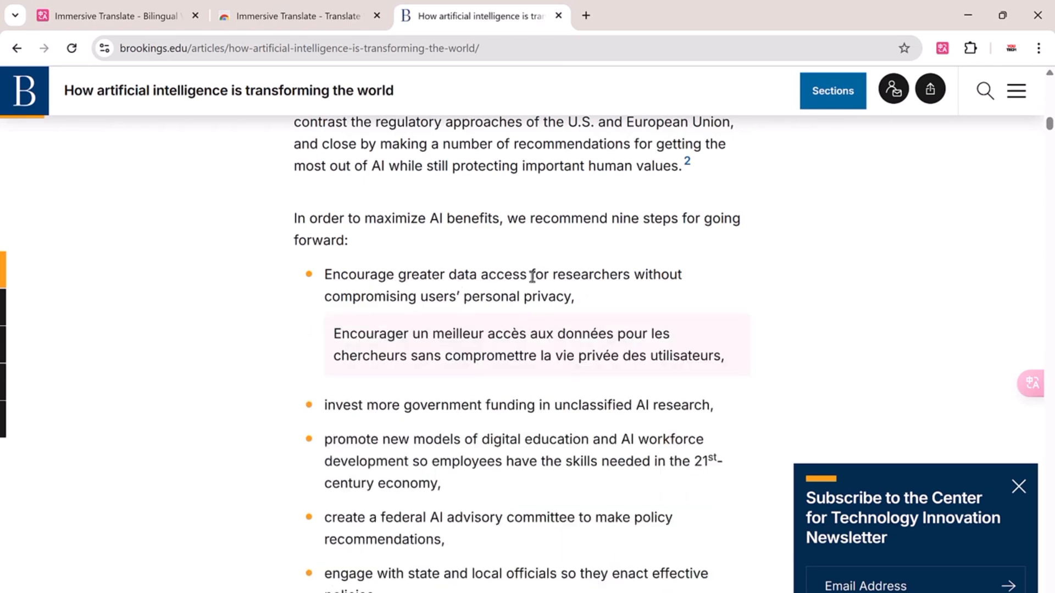
{"action": "mouse_move", "coordinate": [512, 222]}
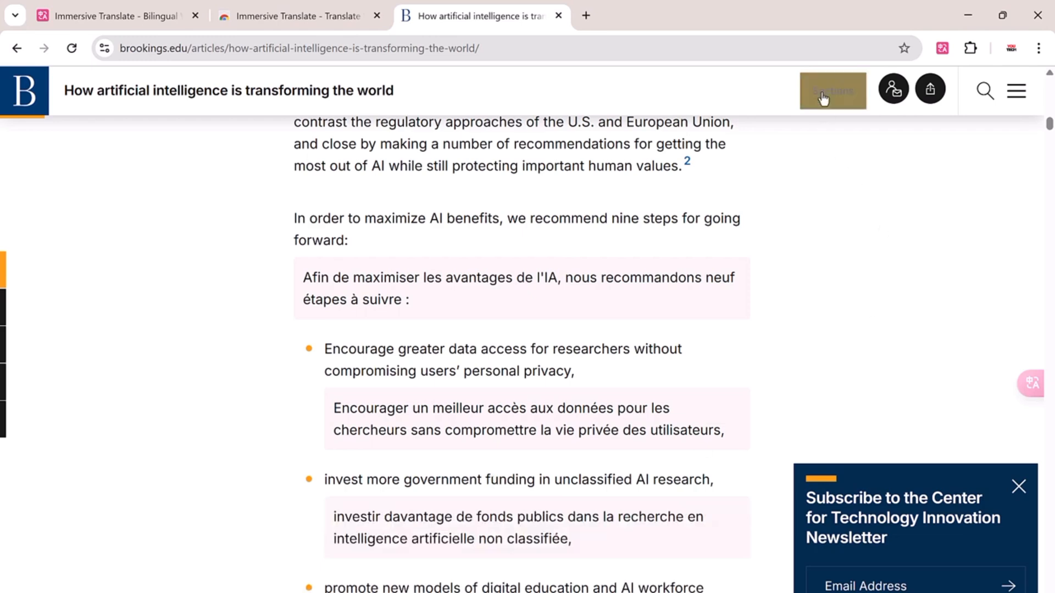
{"action": "mouse_move", "coordinate": [923, 250]}
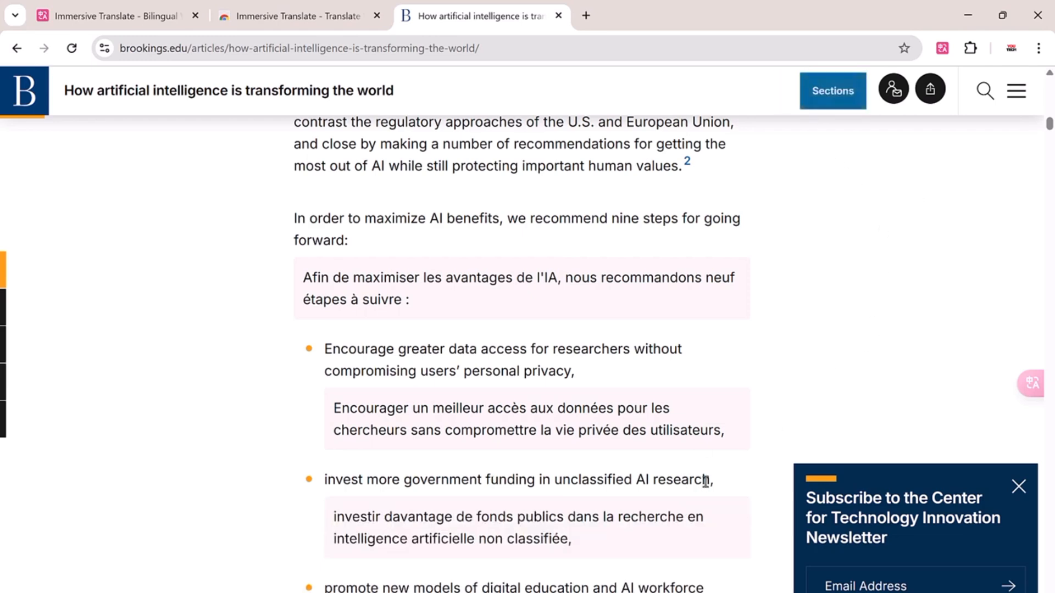
{"action": "mouse_move", "coordinate": [783, 428]}
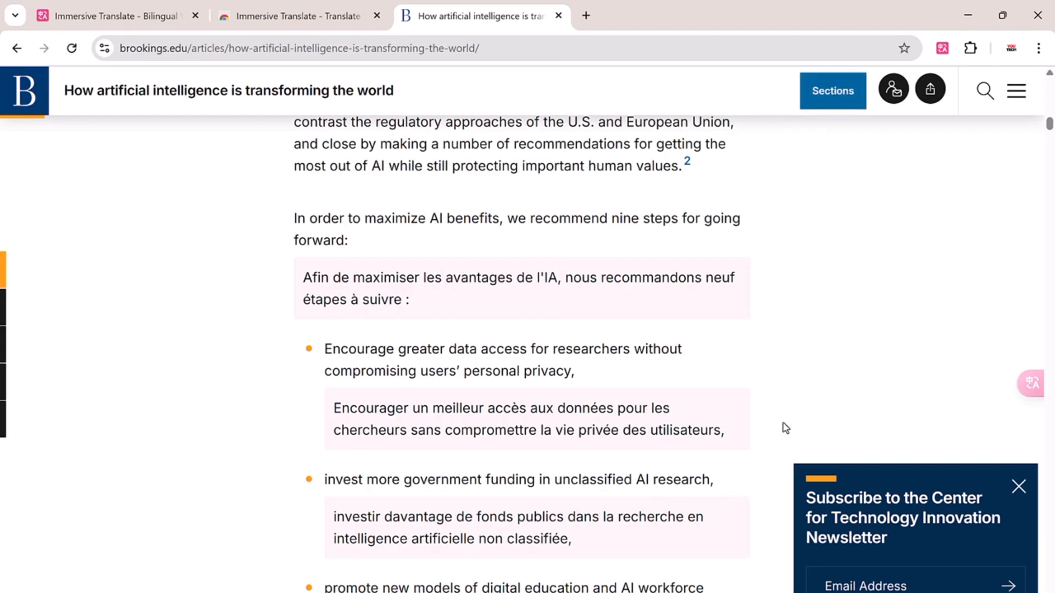
{"action": "left_click", "coordinate": [99, 16]}
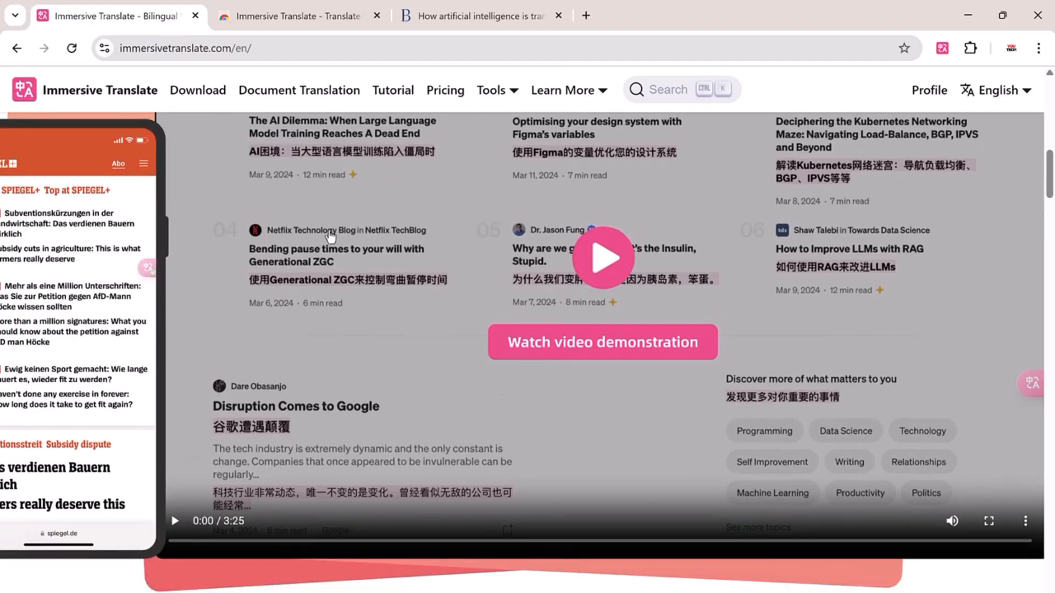
Scroll the homepage through the video subtitle, PDF, PDF Pro and EPUB feature sections
{"action": "scroll", "scroll_direction": "down", "scroll_amount": 3}
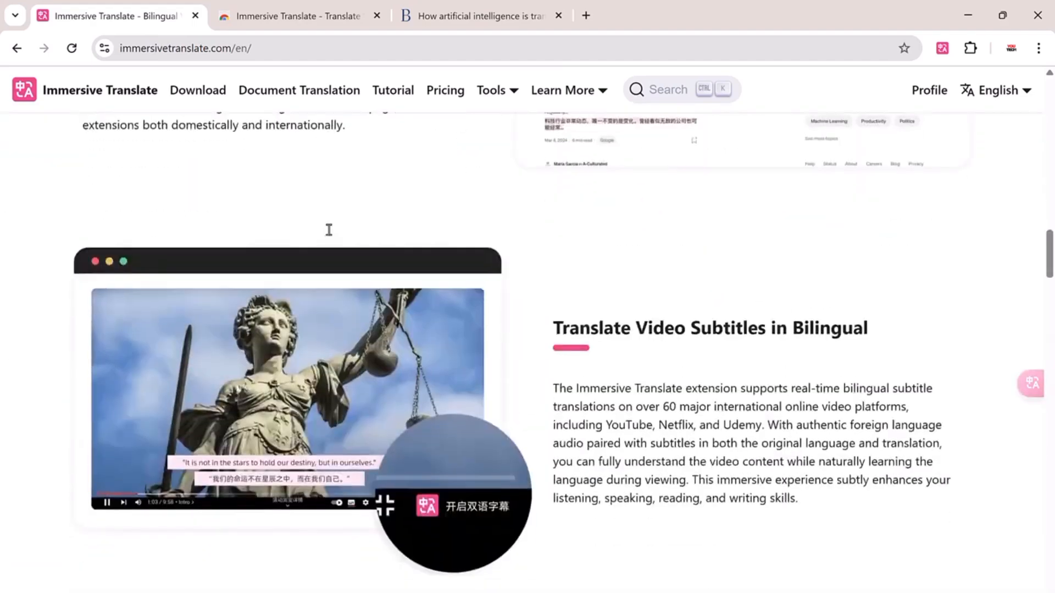
{"action": "scroll", "scroll_direction": "down", "scroll_amount": 3}
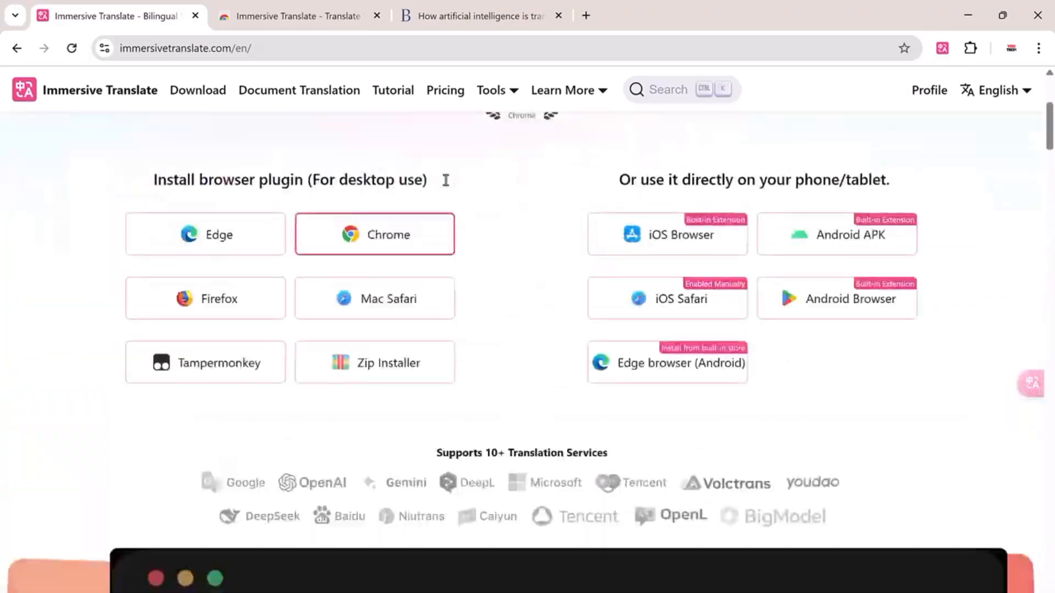
{"action": "scroll", "scroll_direction": "up", "scroll_amount": 3}
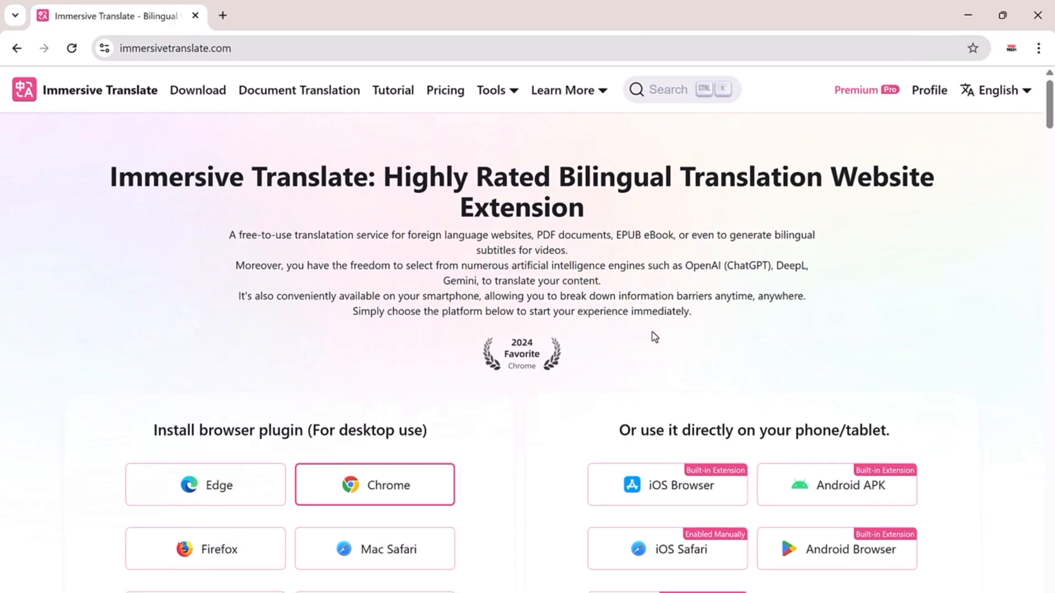
{"action": "scroll", "scroll_direction": "down", "scroll_amount": 3}
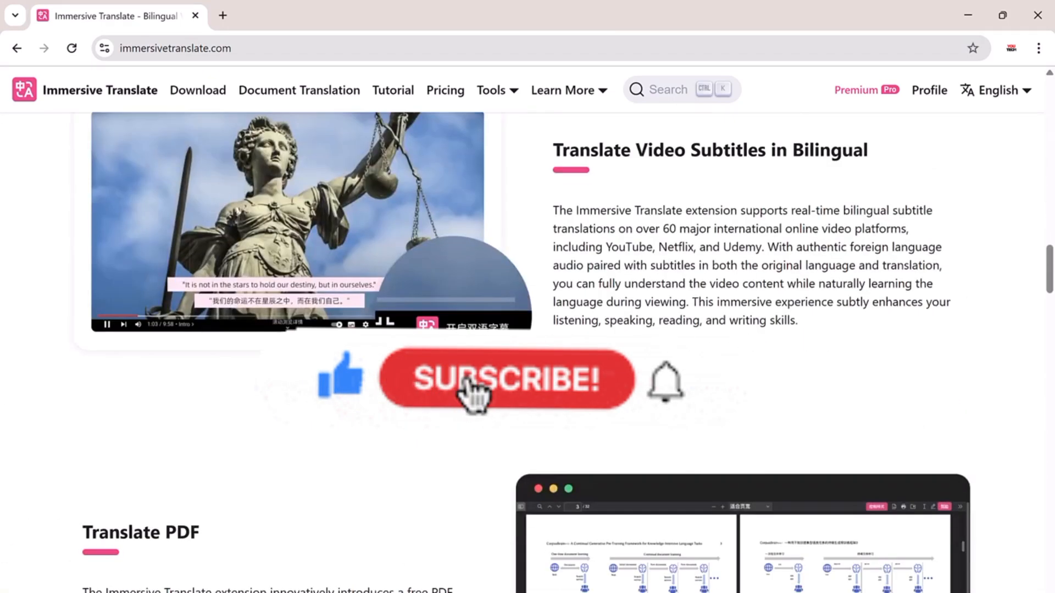
{"action": "scroll", "scroll_direction": "down", "scroll_amount": 3}
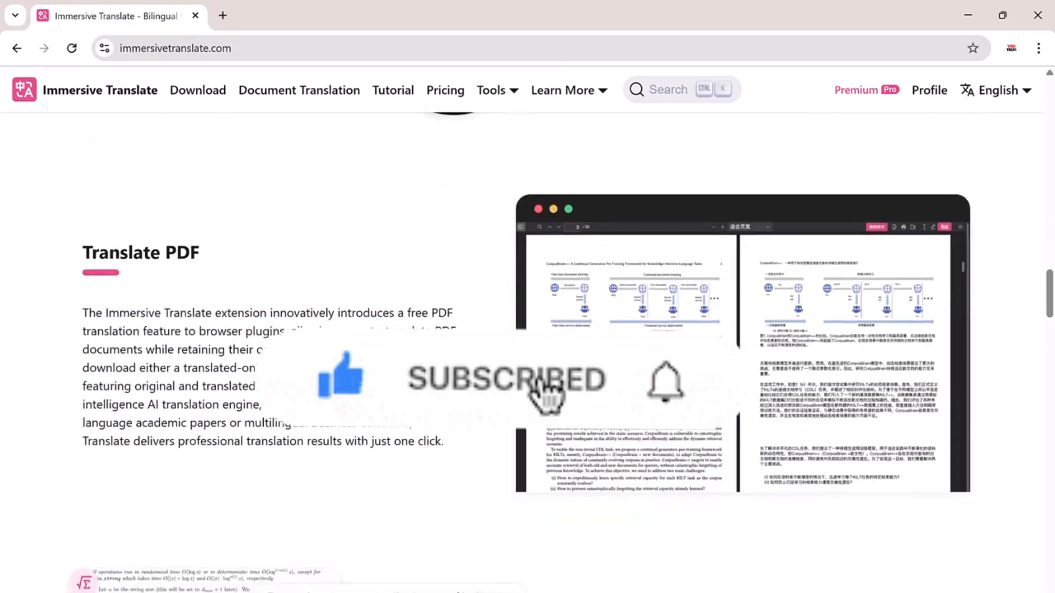
{"action": "scroll", "scroll_direction": "down", "scroll_amount": 3}
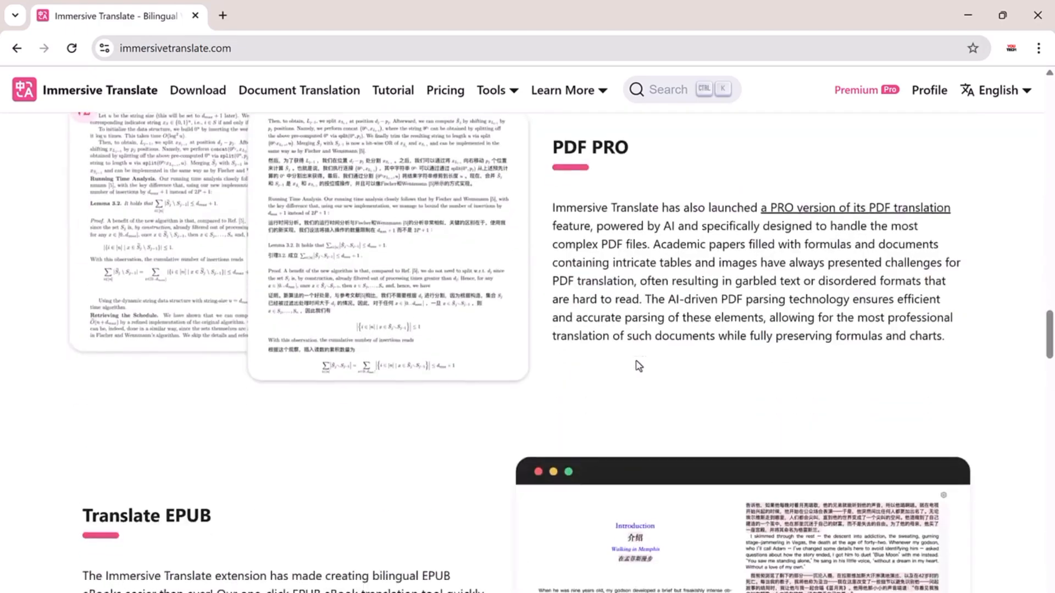